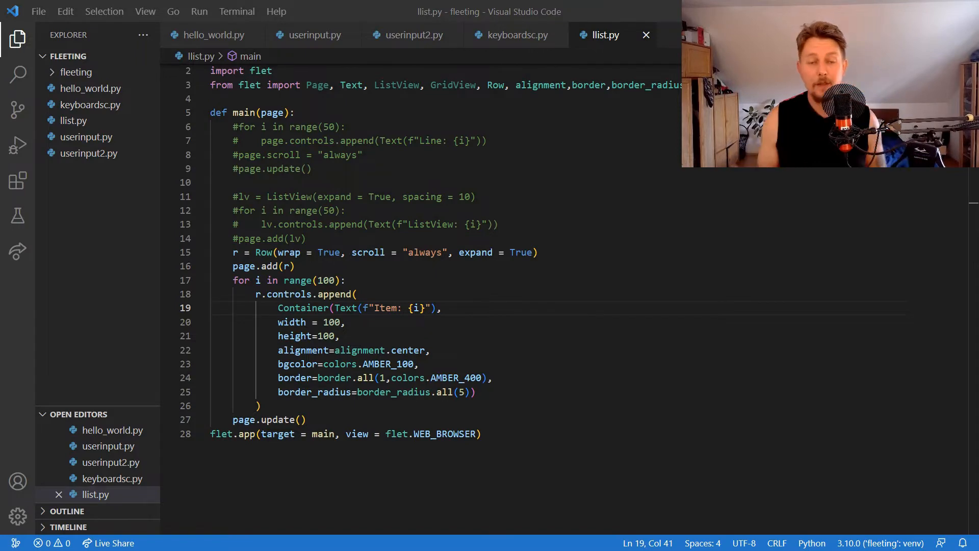
Step: Create a new dnd.py file in the fleeting project that begins with import flet
right_click(94, 181)
type("import flet")
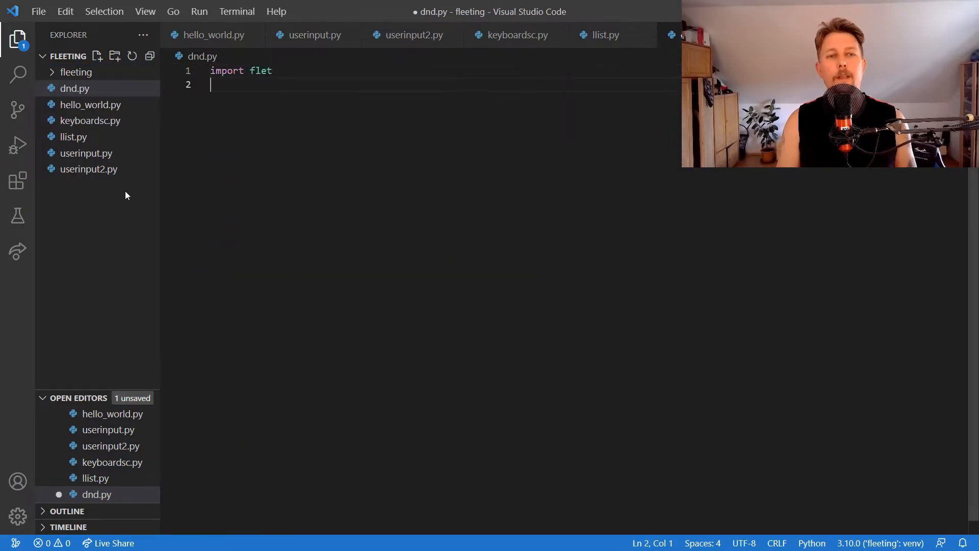
Step: Import Container, Draggable, DragTarget, Page, Row, Text and the remaining names from flet
type("from flet")
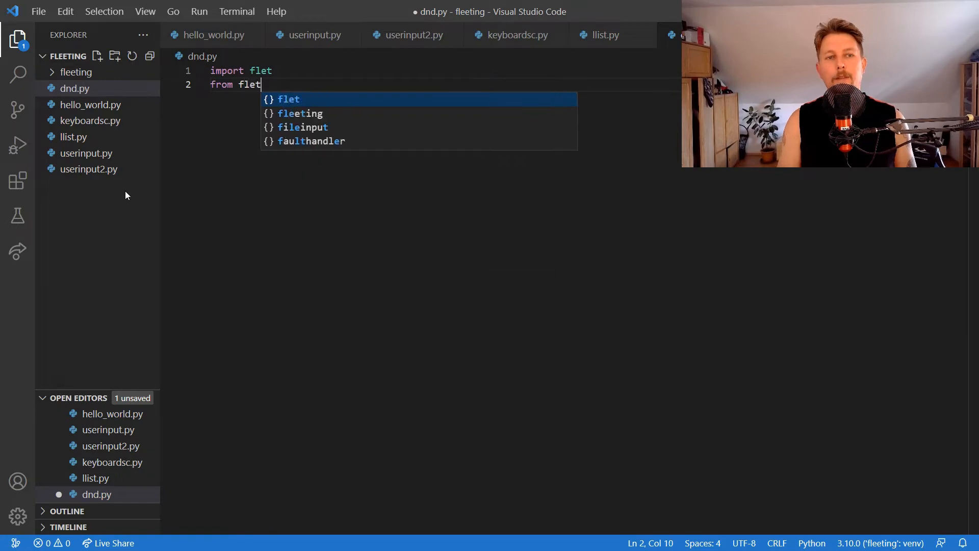
type("import Container, D")
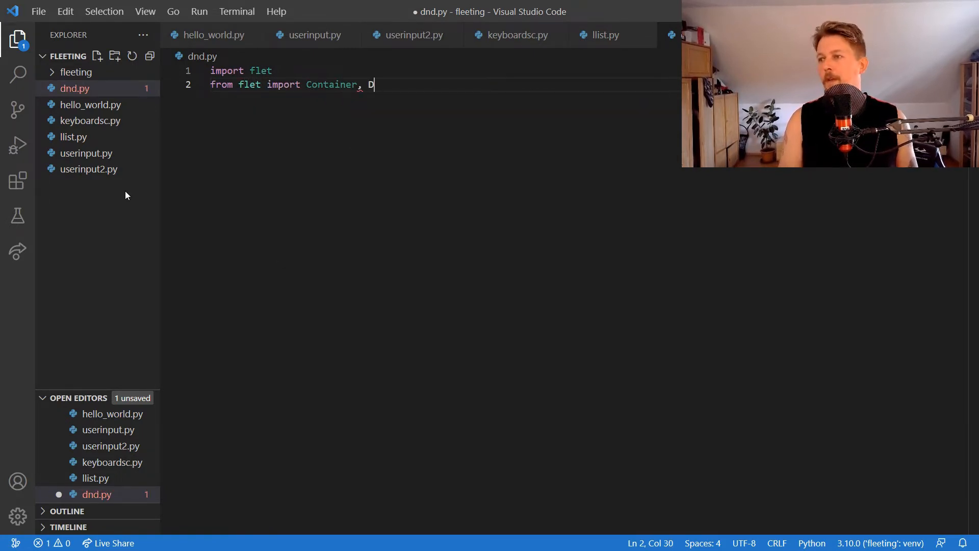
type("raggable,")
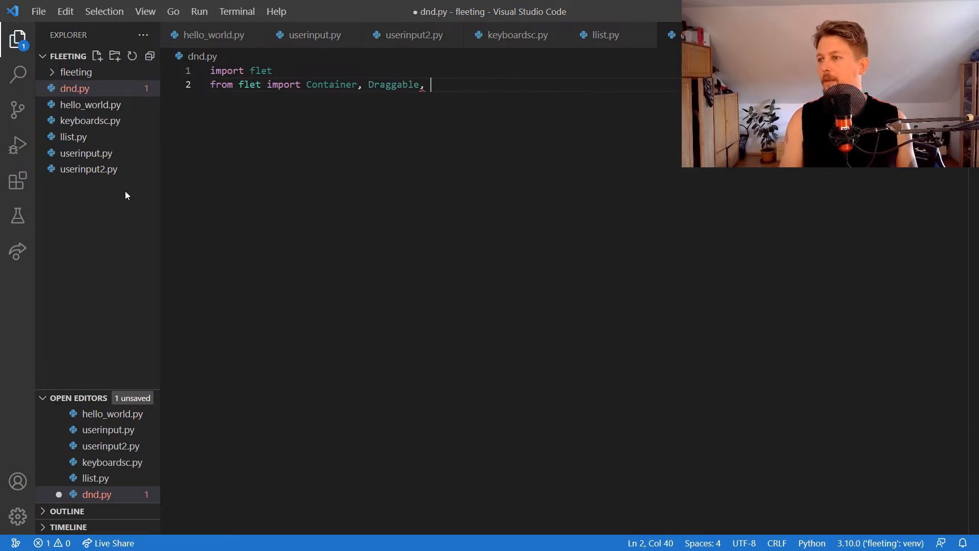
type("DragTarget")
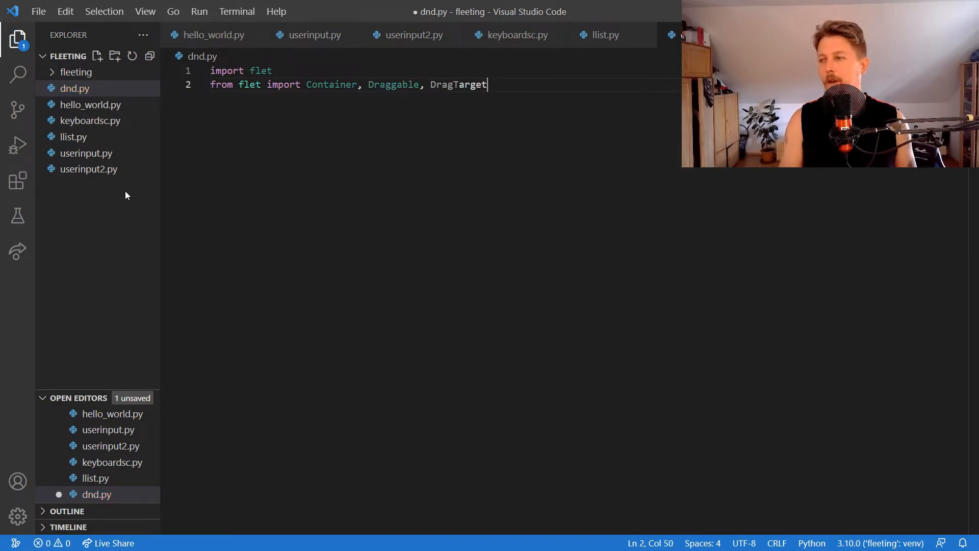
type(", Page,")
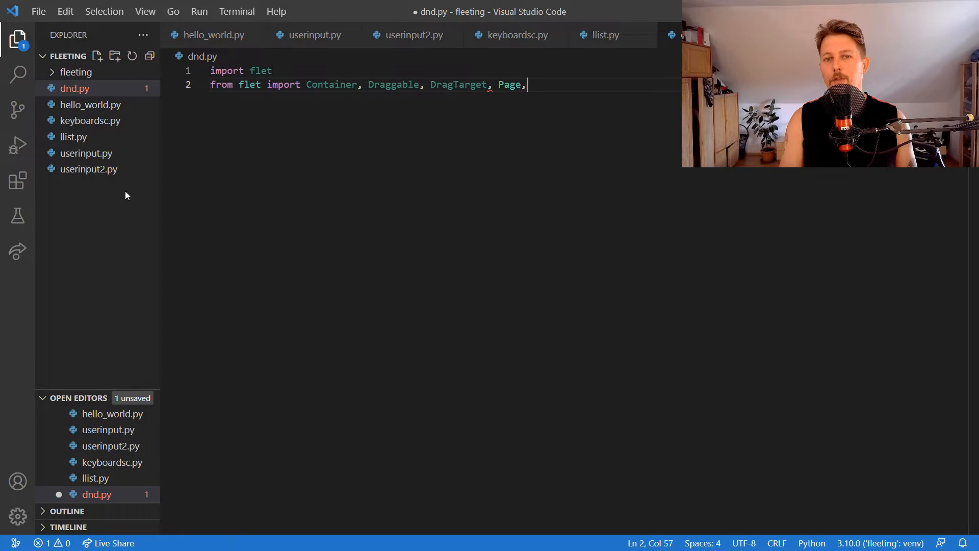
type("Row,Text,alignment,border,")
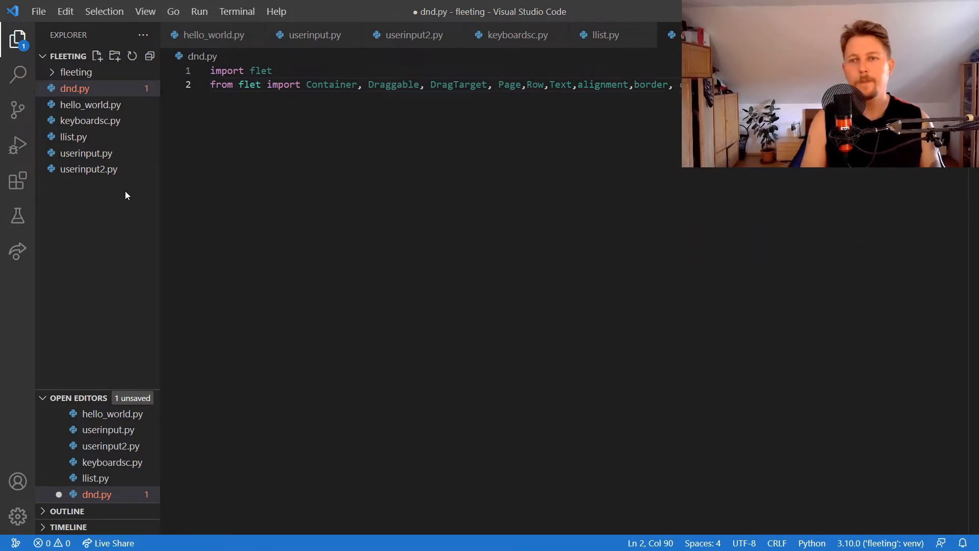
type("ddef")
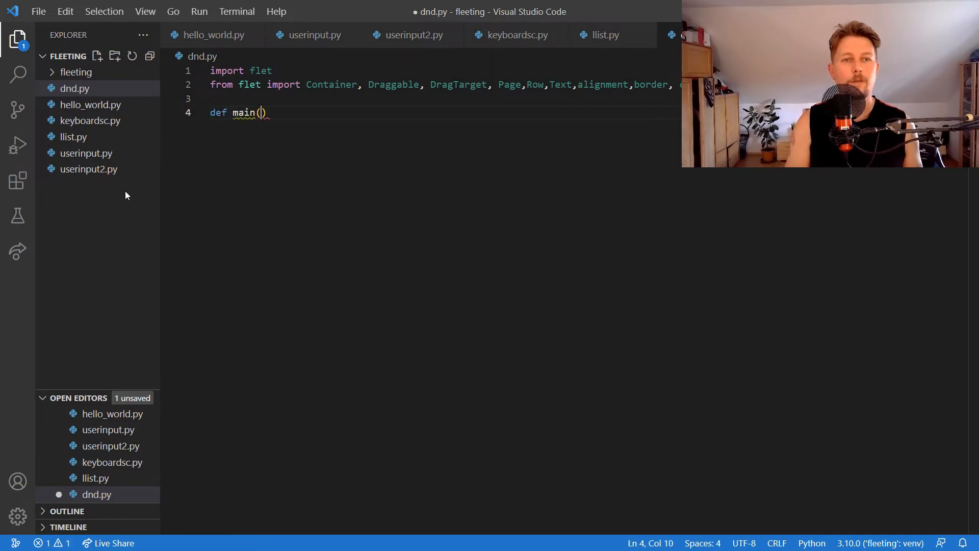
Step: Define main(page) and set page.title to "Drag and Drop demo"
type("page):")
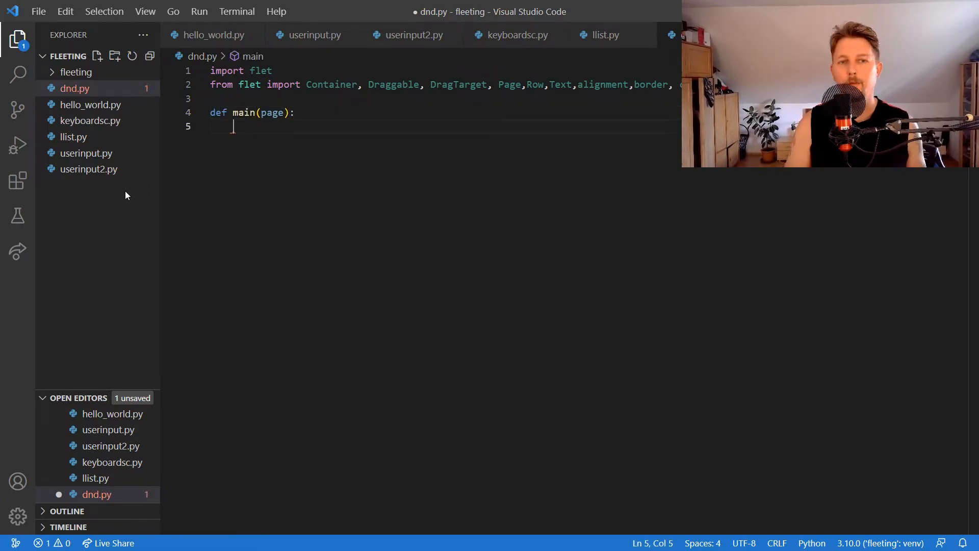
type("d")
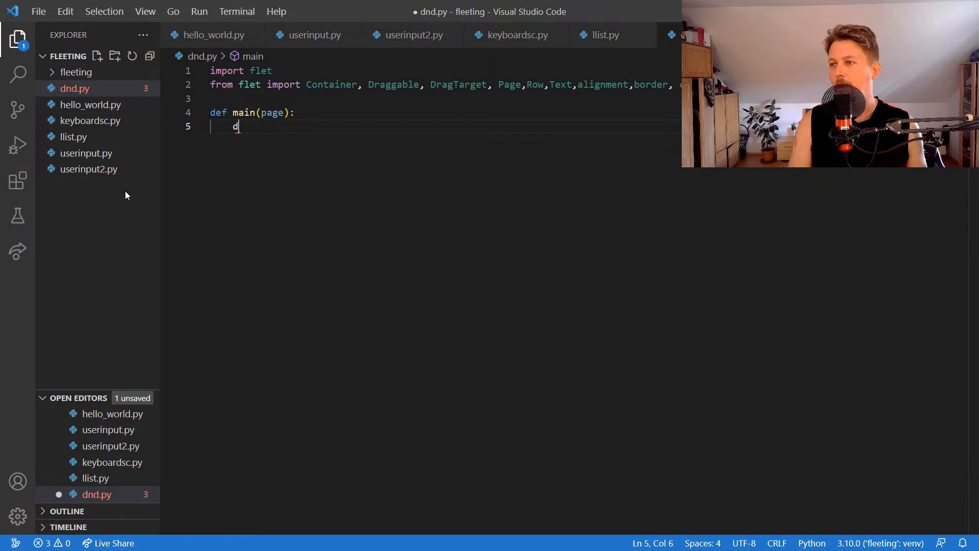
type("age.ti")
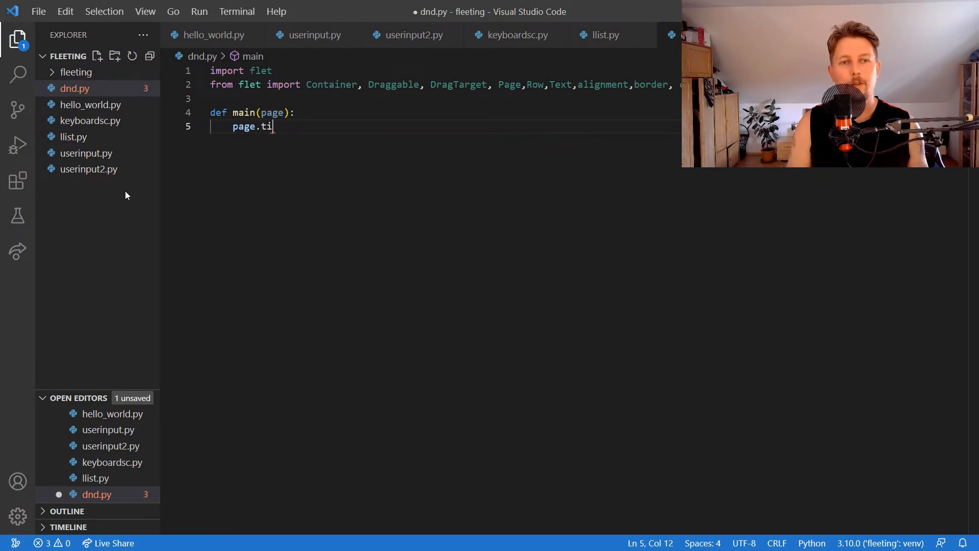
type("tle ==")
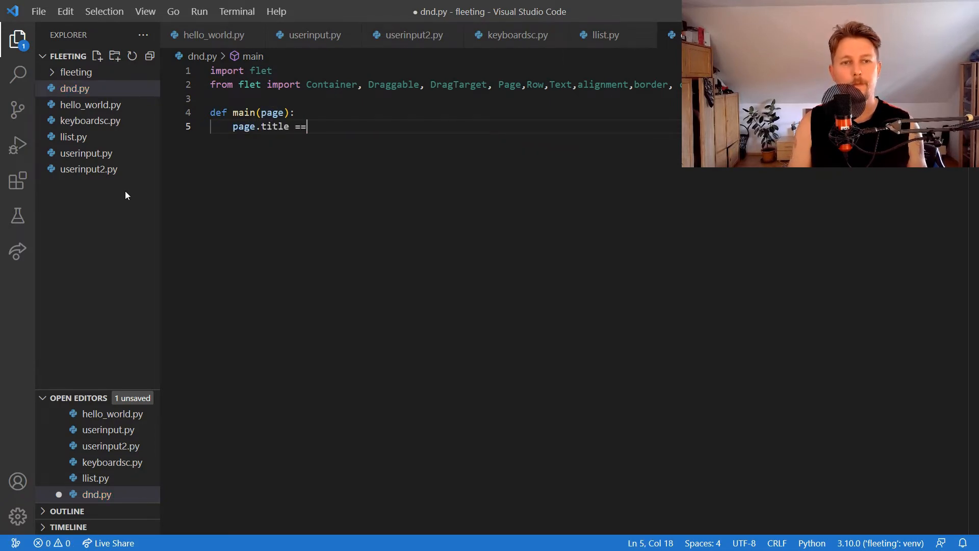
type("= \"dr\"")
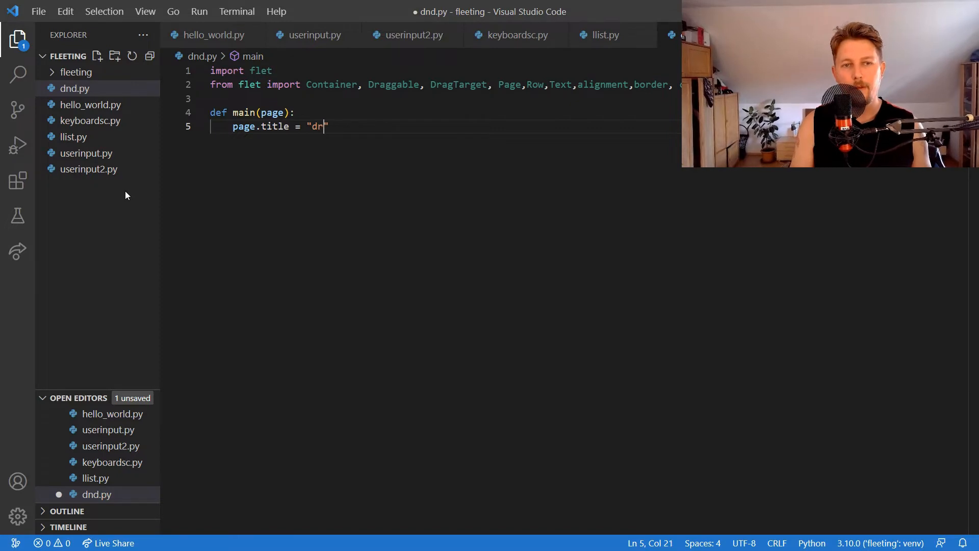
type("ag and Dr")
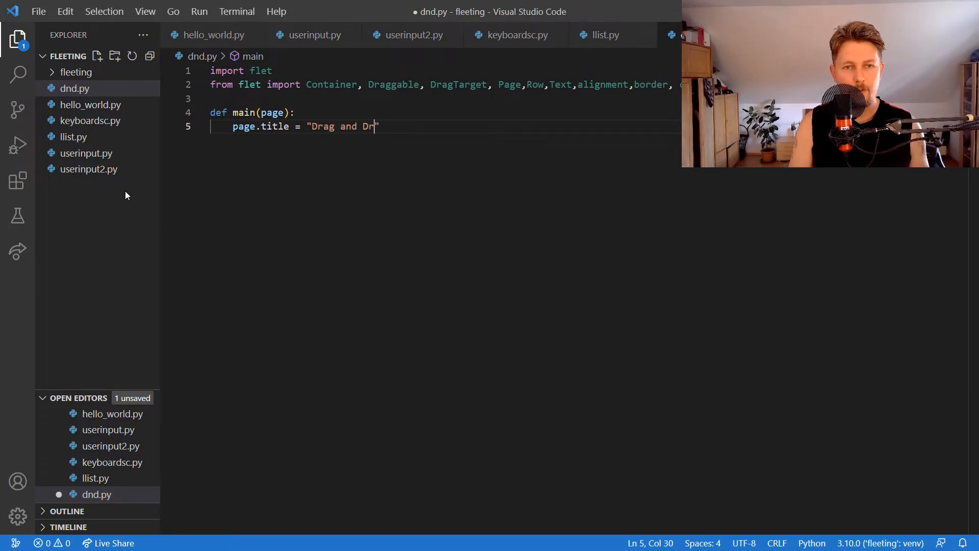
type("op demo\"")
type("def")
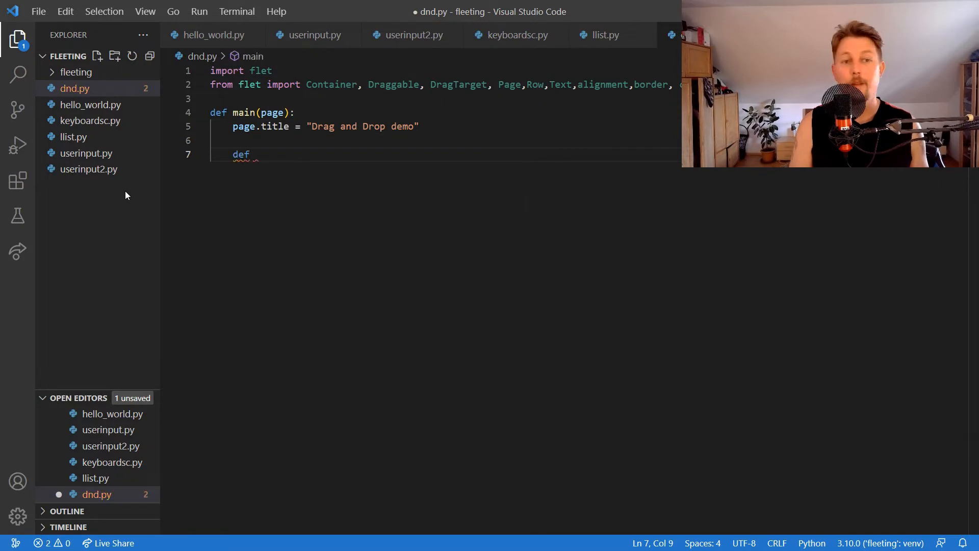
Step: Start drag_accept(e), fetching the source control from e.data and resetting its value
type("drag")
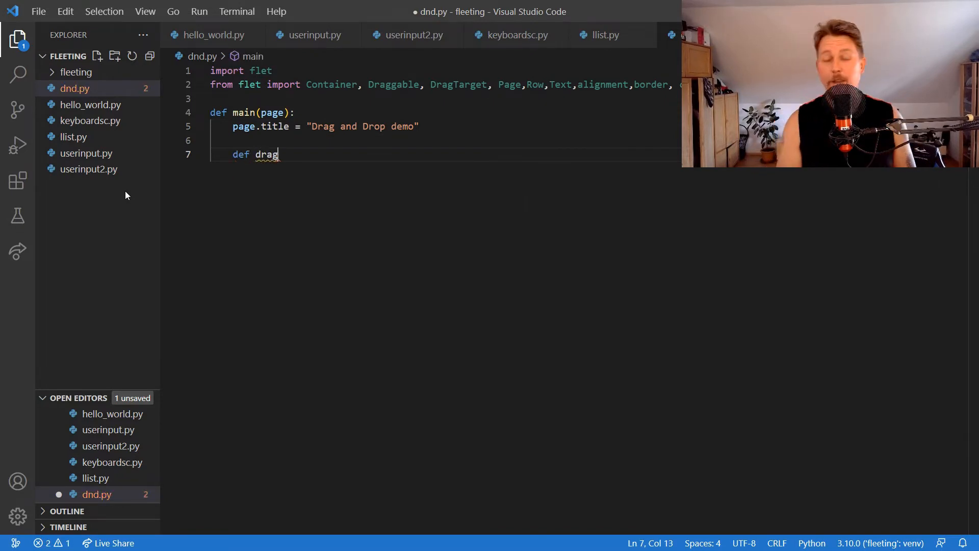
type("_acc")
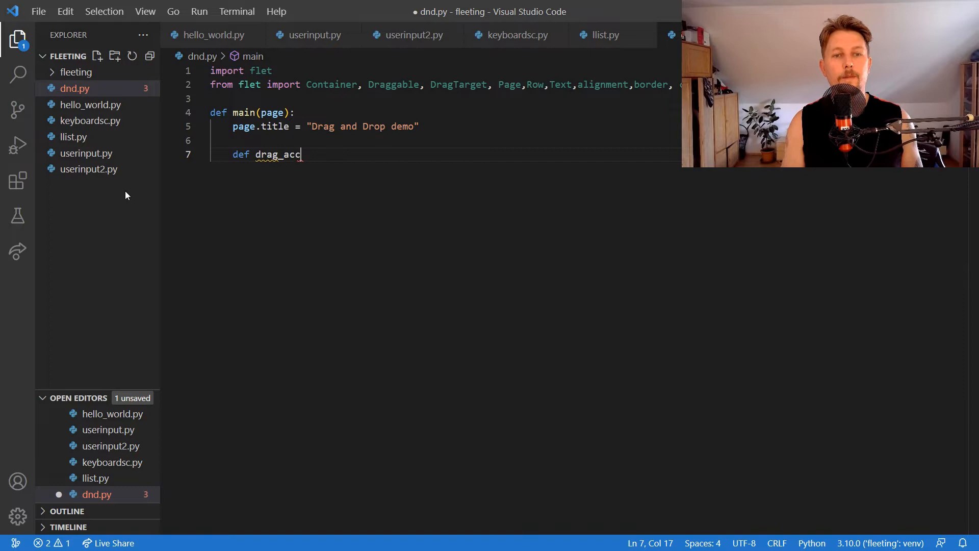
type("ept(e):")
type("s")
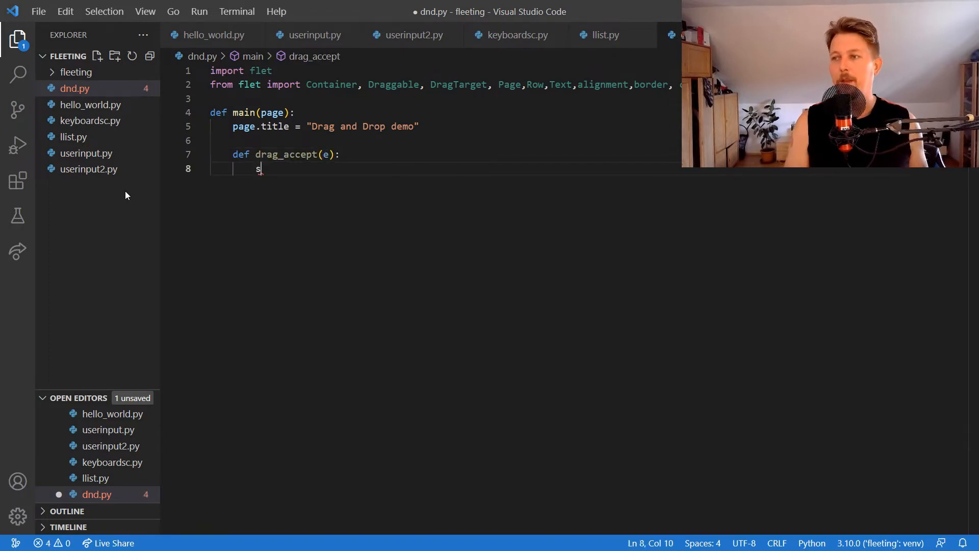
type("erc = paghe")
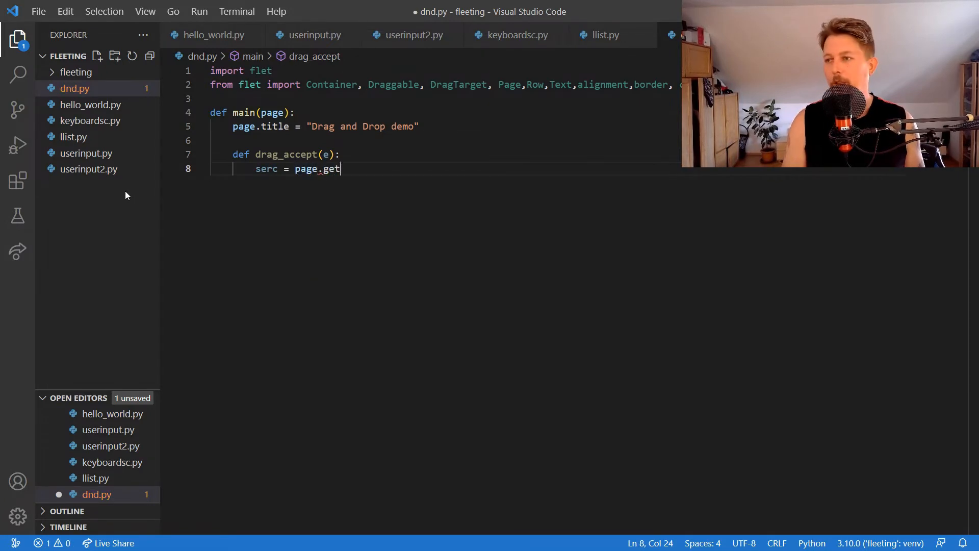
type("_control")
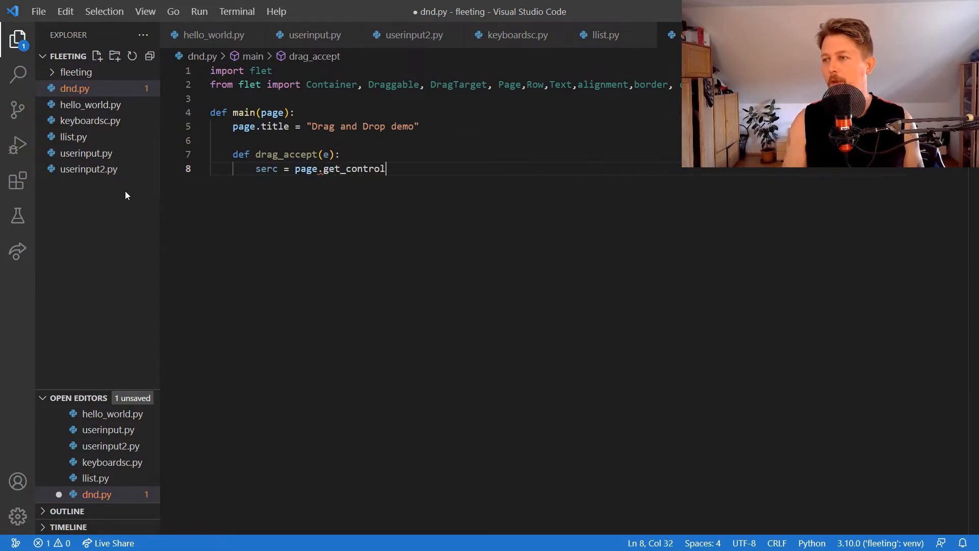
type("s(e.da)")
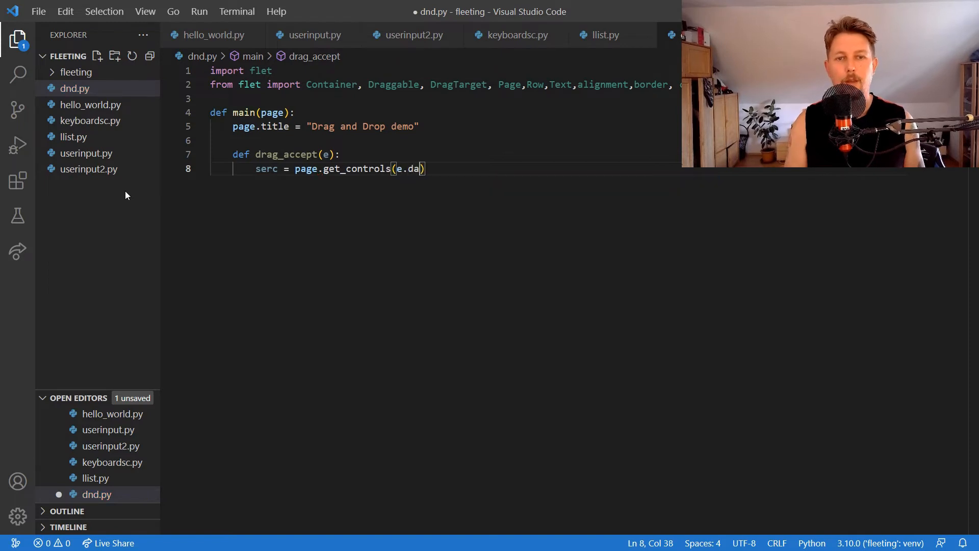
type("ta")
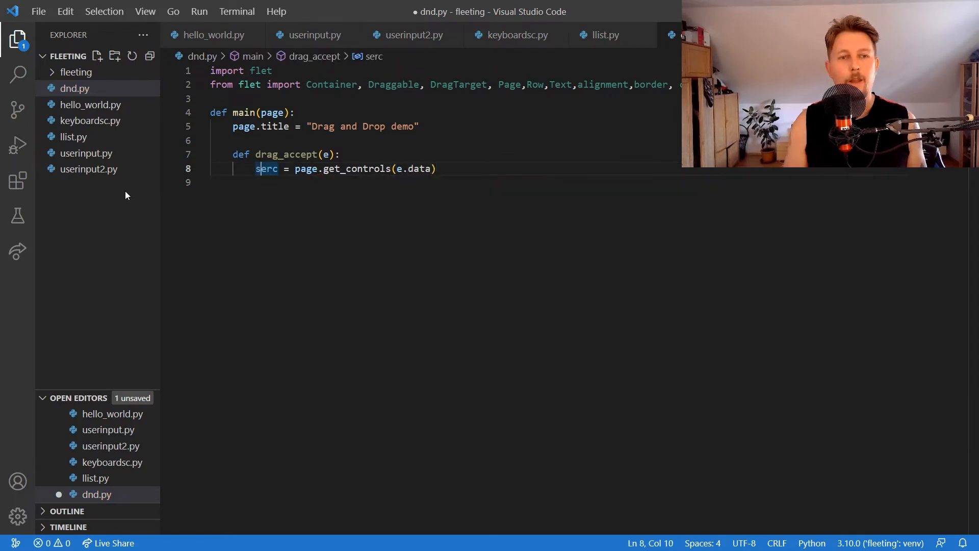
type("src.contenct.")
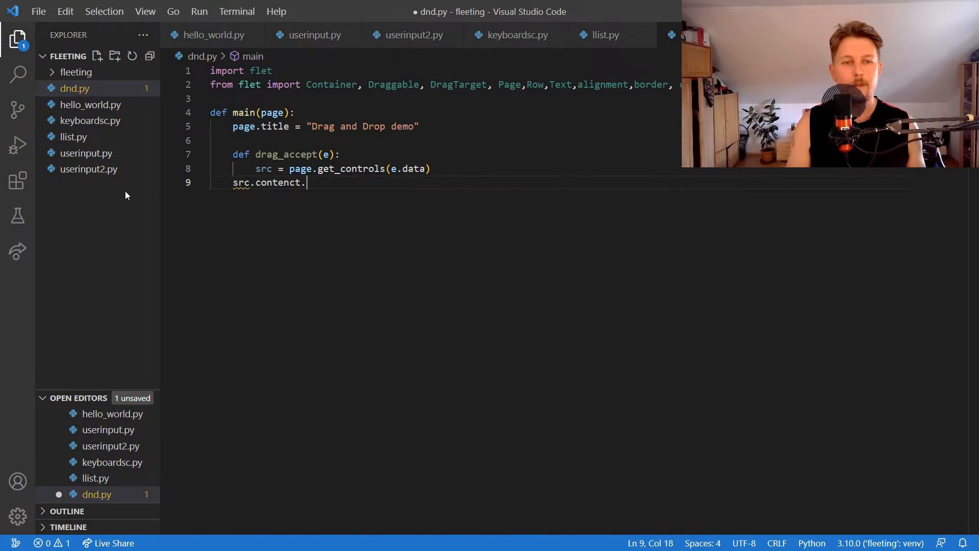
key("Backspace")
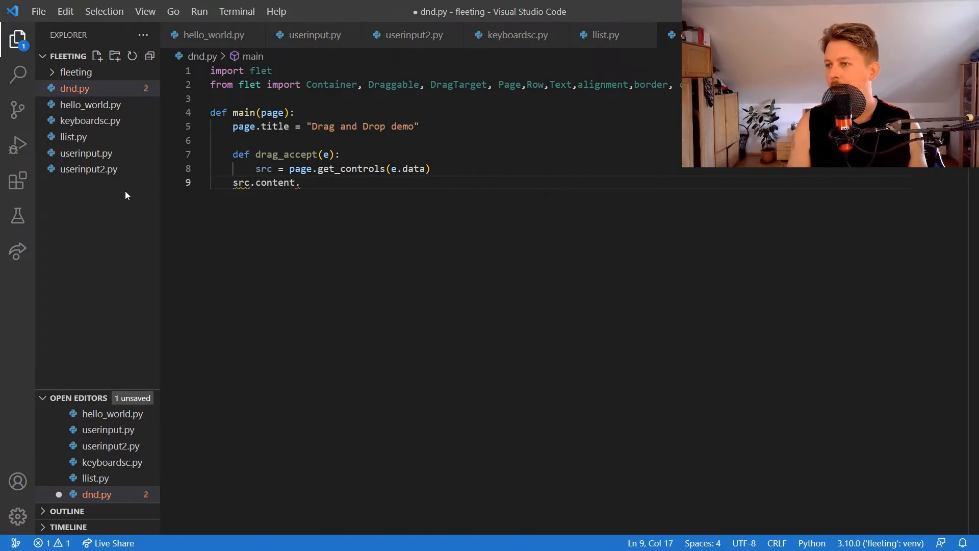
type("content")
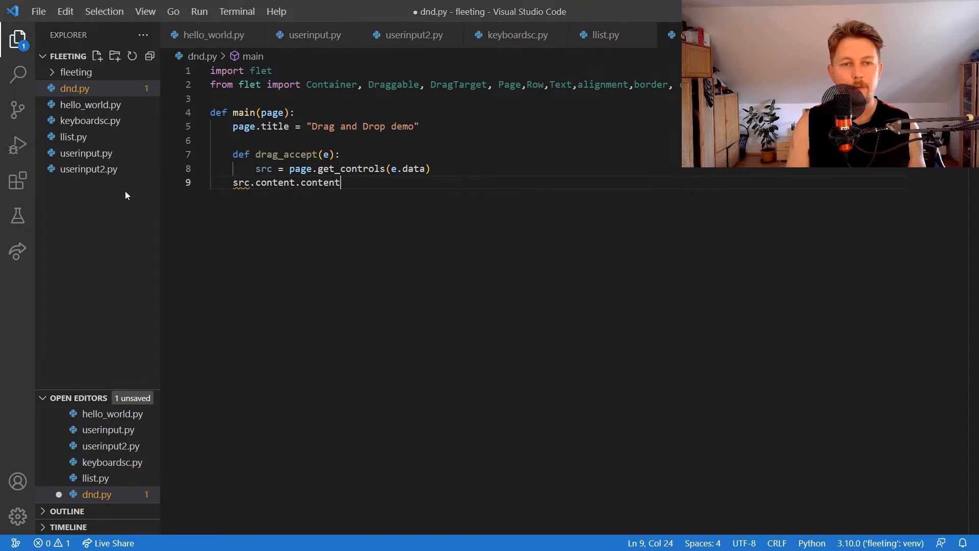
type(".value = \"0")
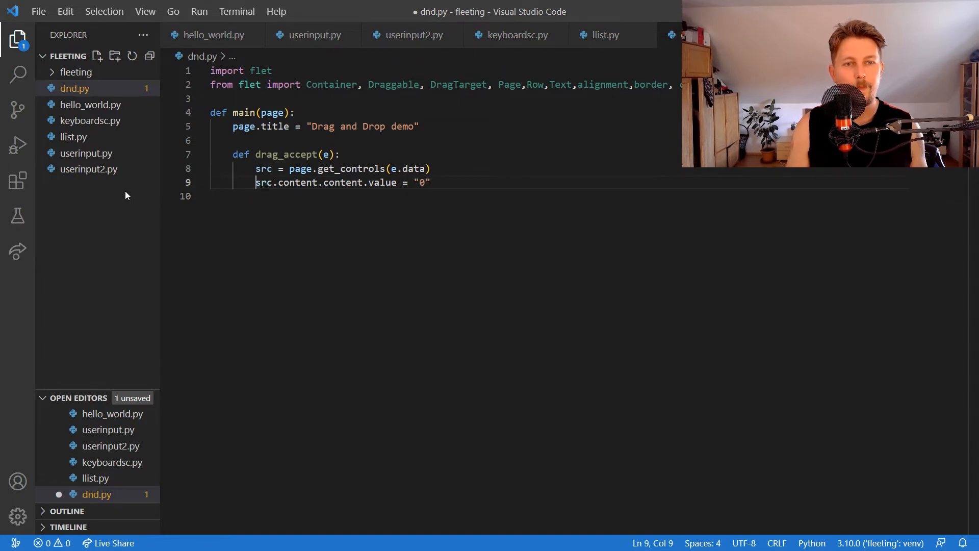
key("Enter")
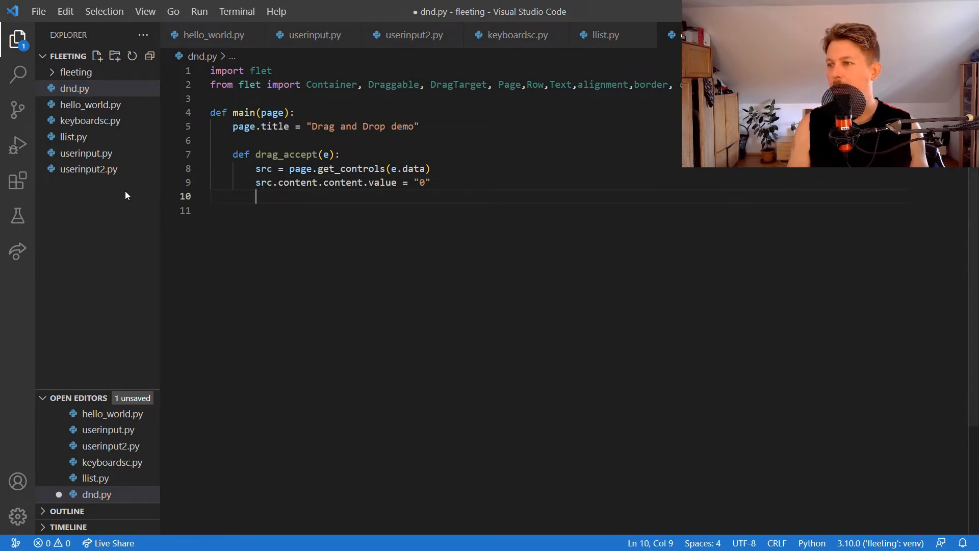
Step: Clear src.group, set the target's value to "1", remove its border, and call page.update()
type("src.group = \"")
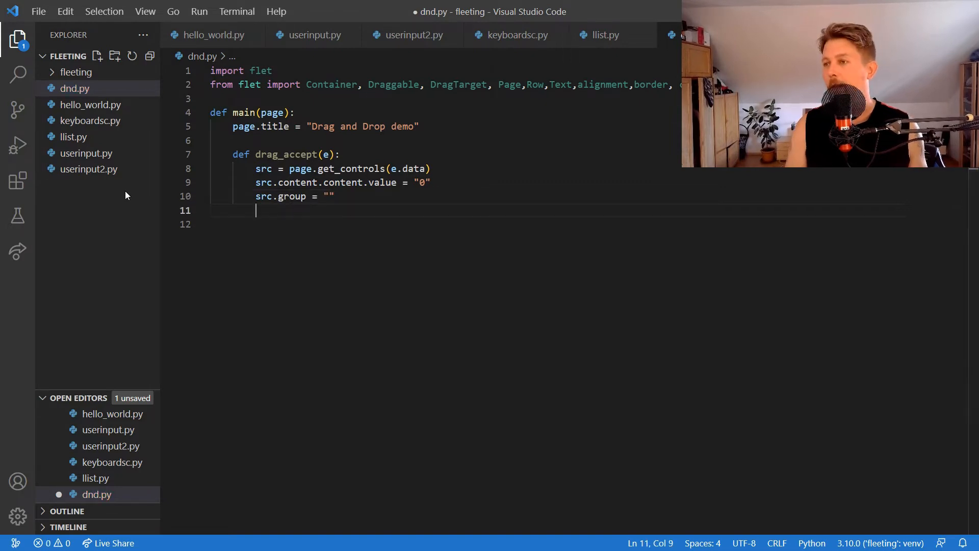
type("e.conr")
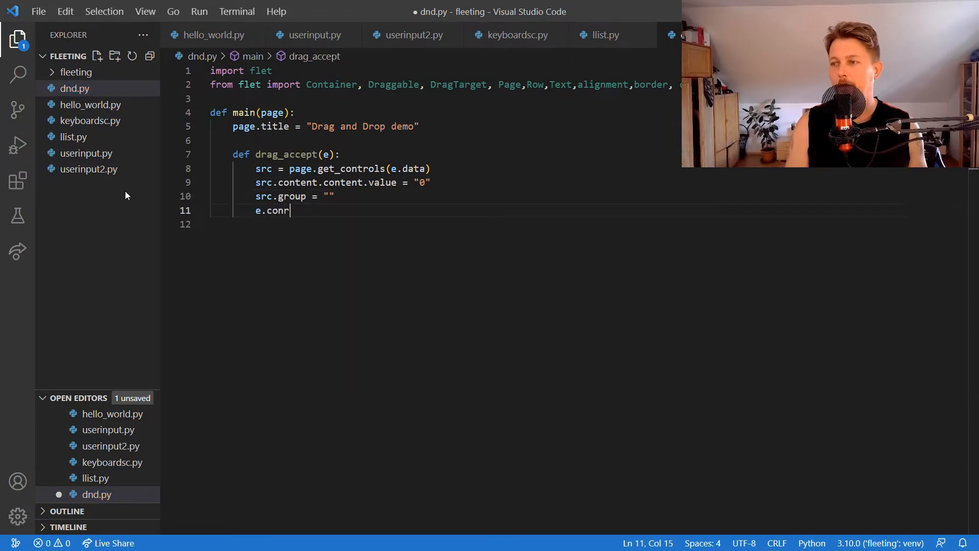
type("t")
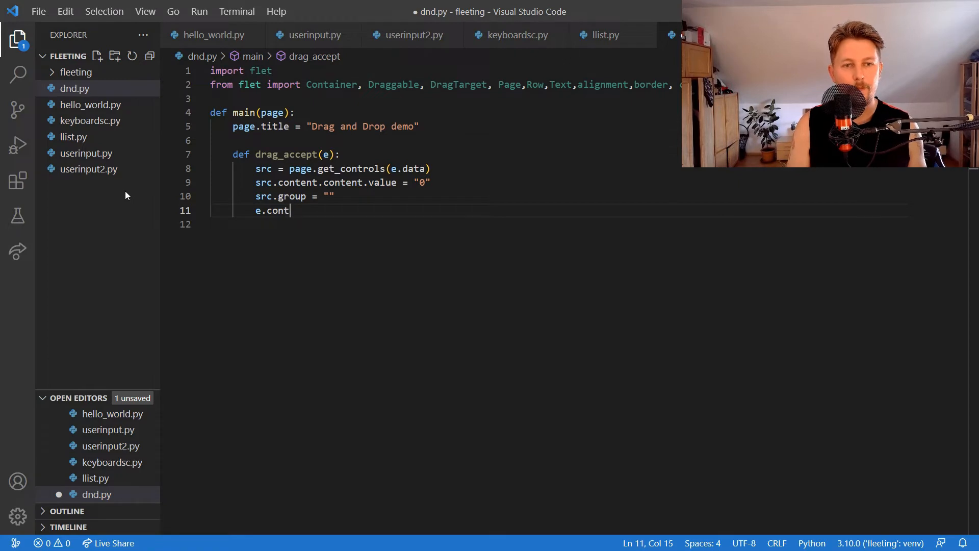
type("rol.")
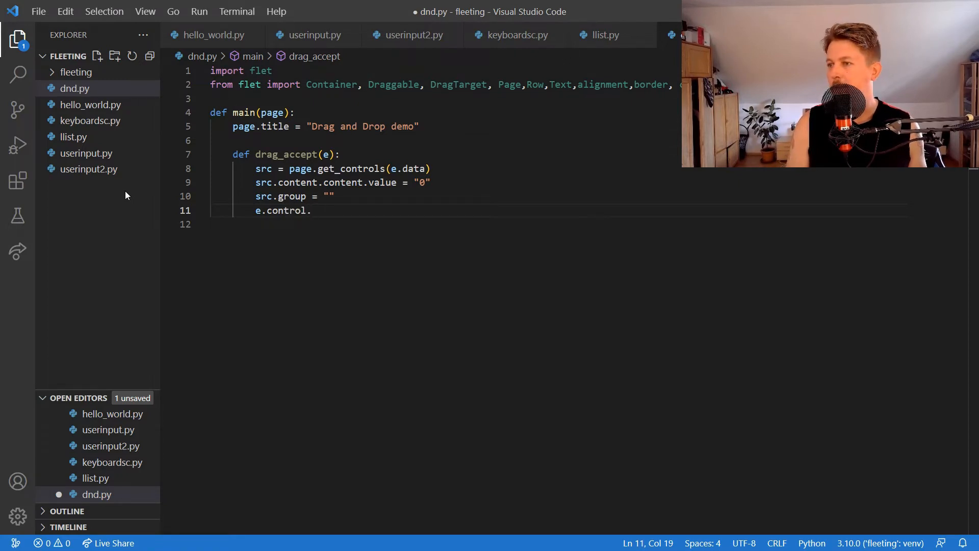
type("content.con")
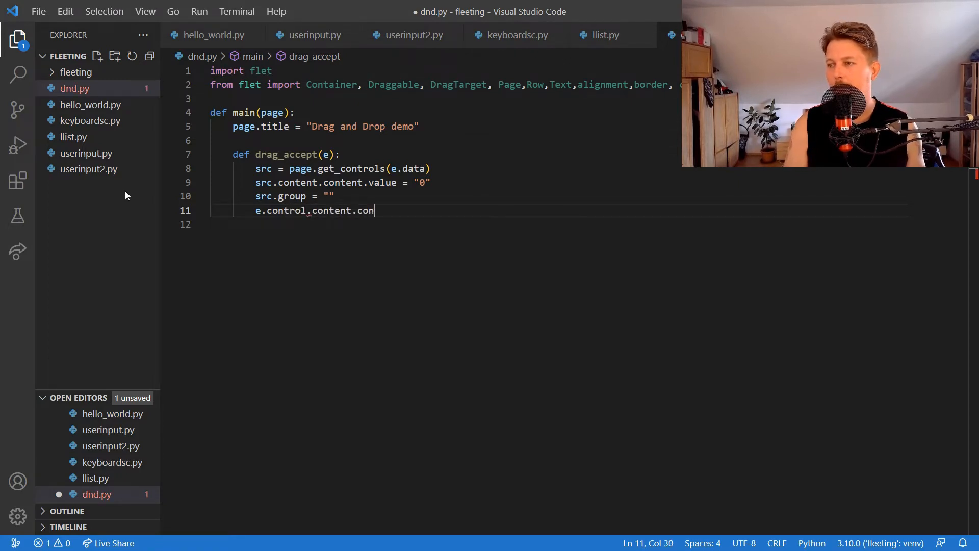
type("tent.value = \"1")
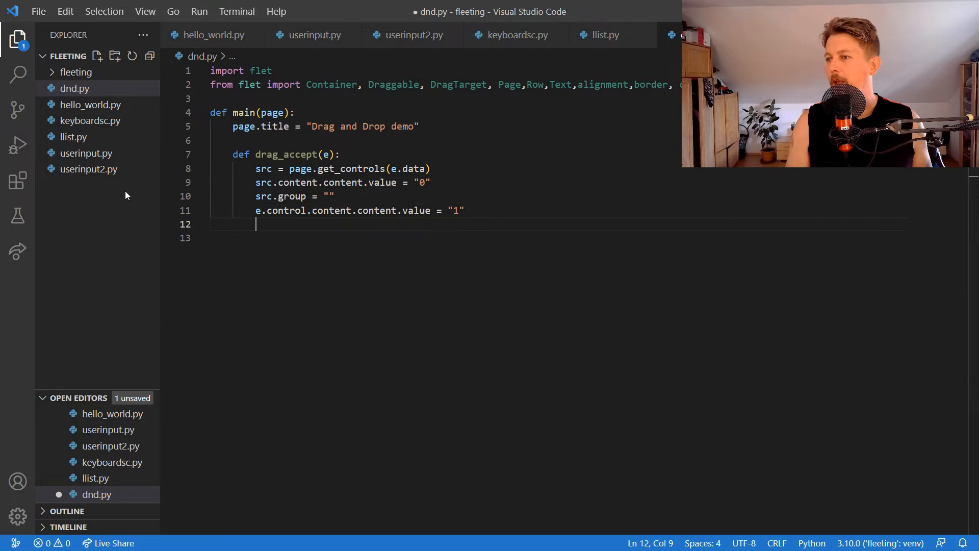
type("e.c")
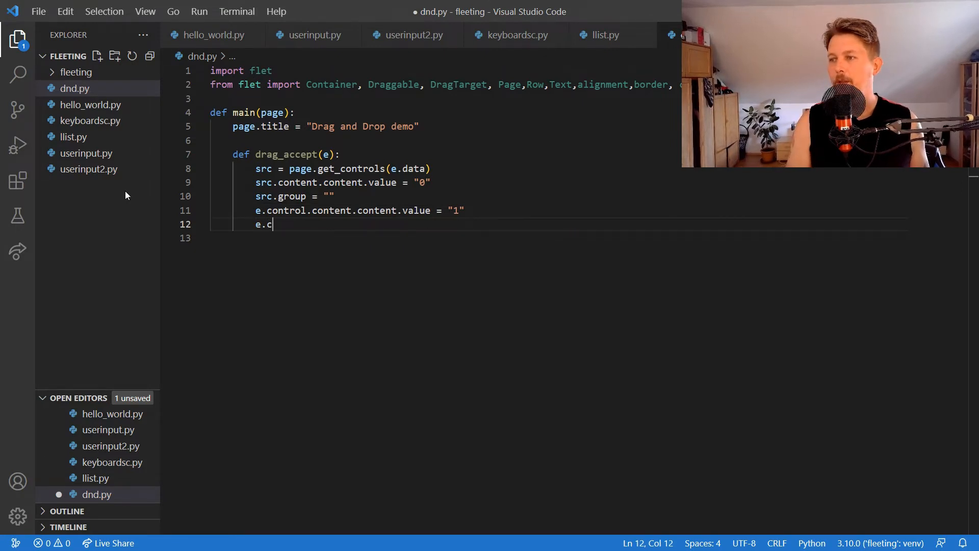
type("ontrol.content")
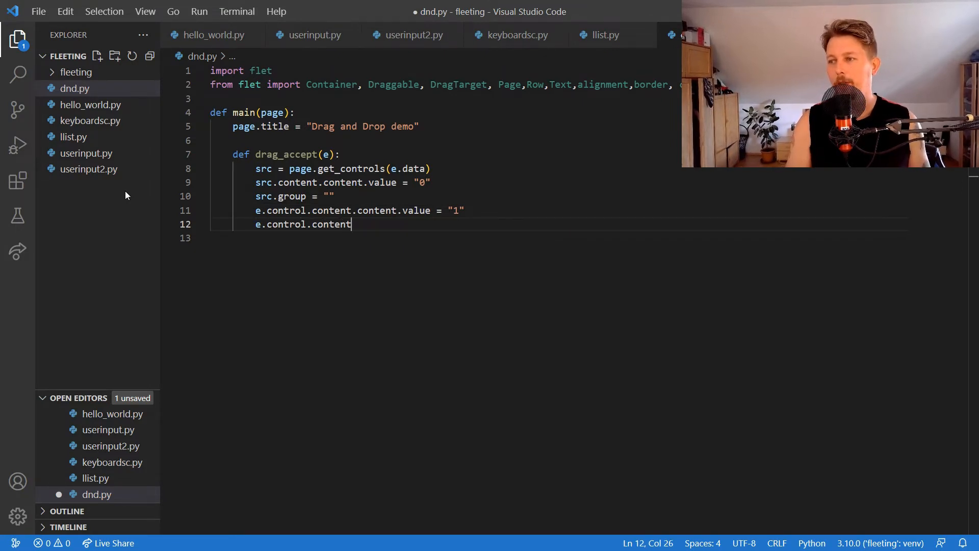
type(".border = None")
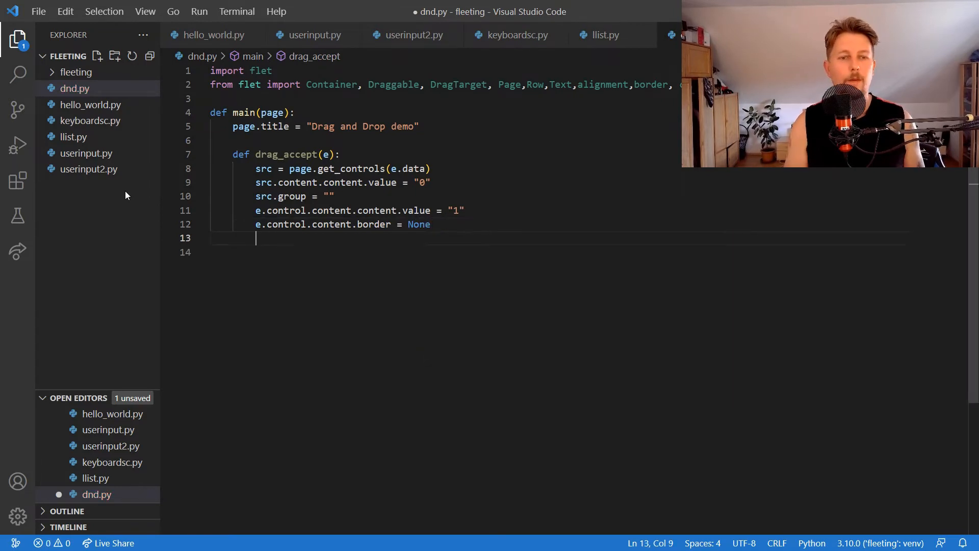
type("page.update8)")
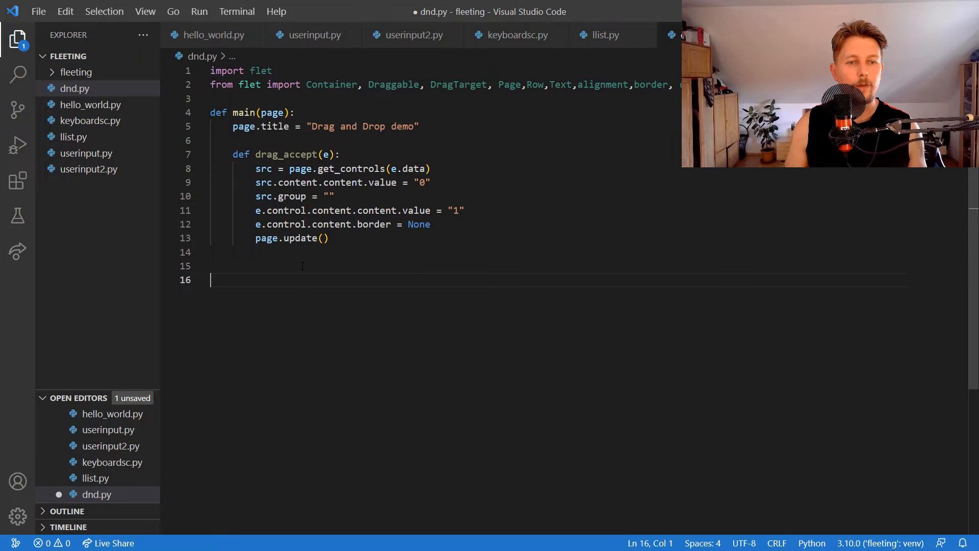
Step: Define drag_will_accept(e), setting the target content's border to border.all(2, ...)
type("def")
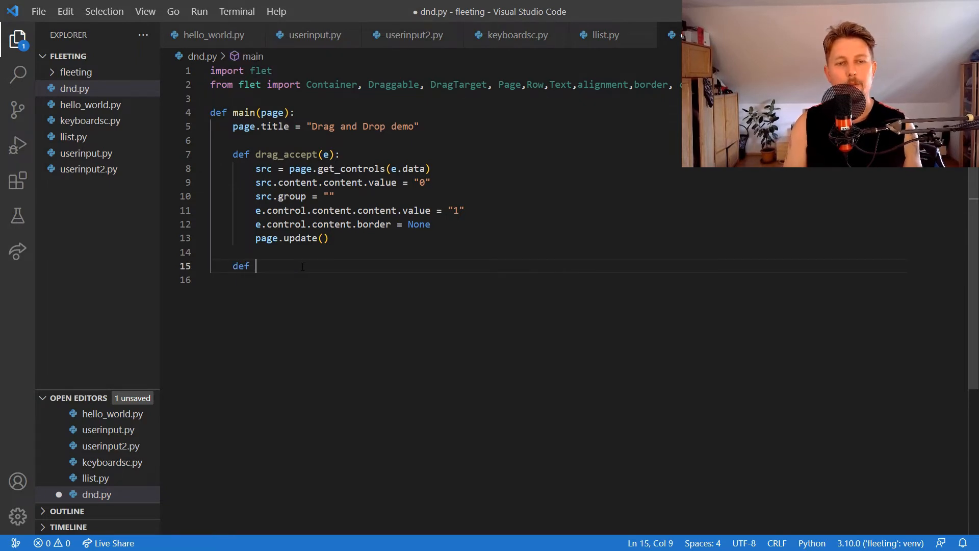
type("drag_will")
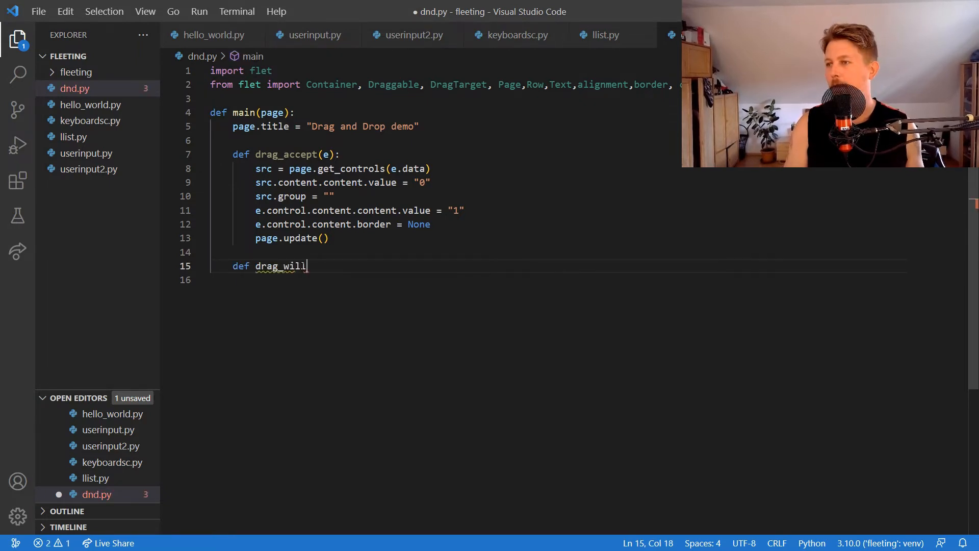
type("_accept")
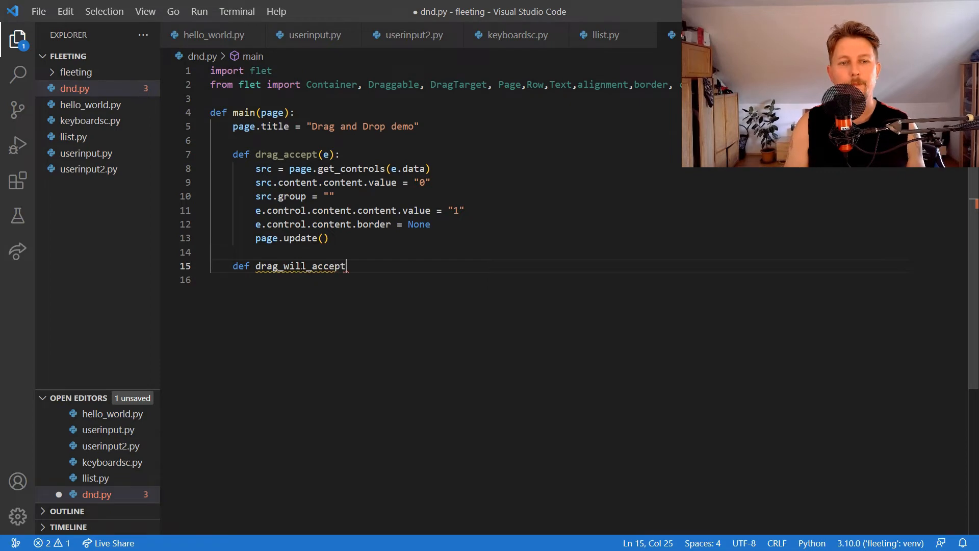
type("(e):")
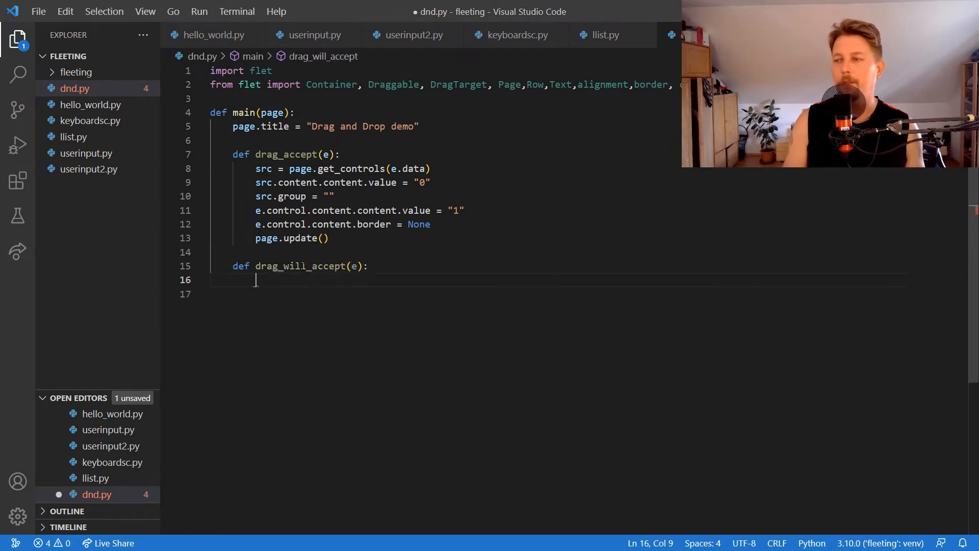
type("e.c")
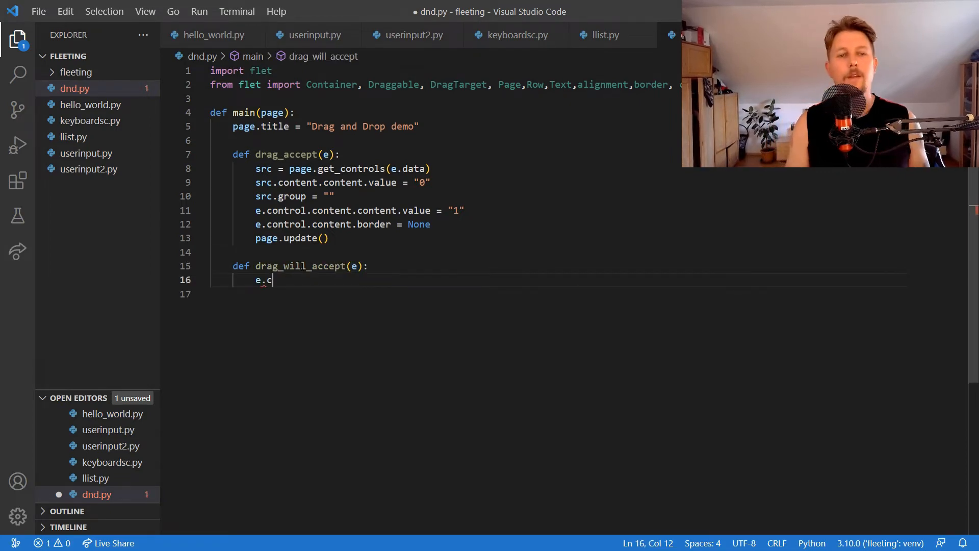
type("ontrol.")
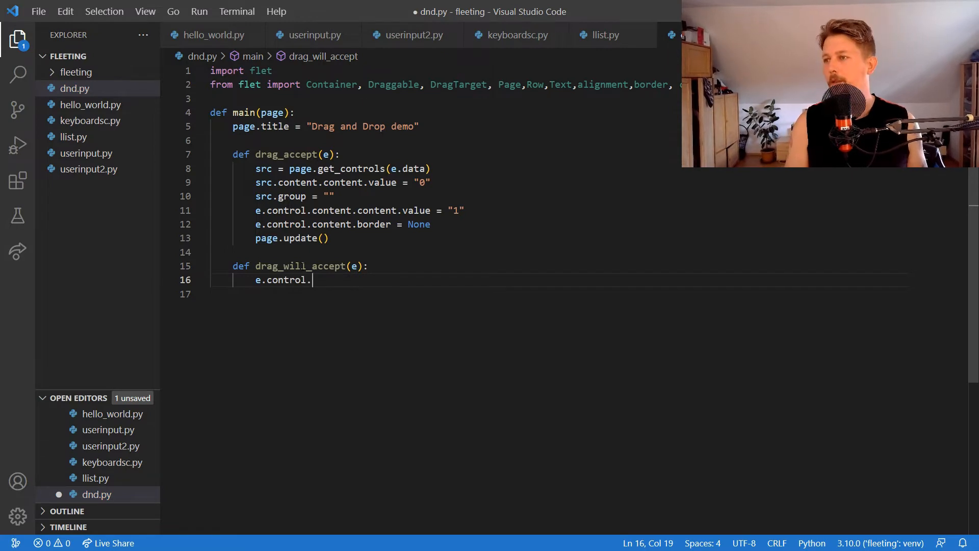
type("content.")
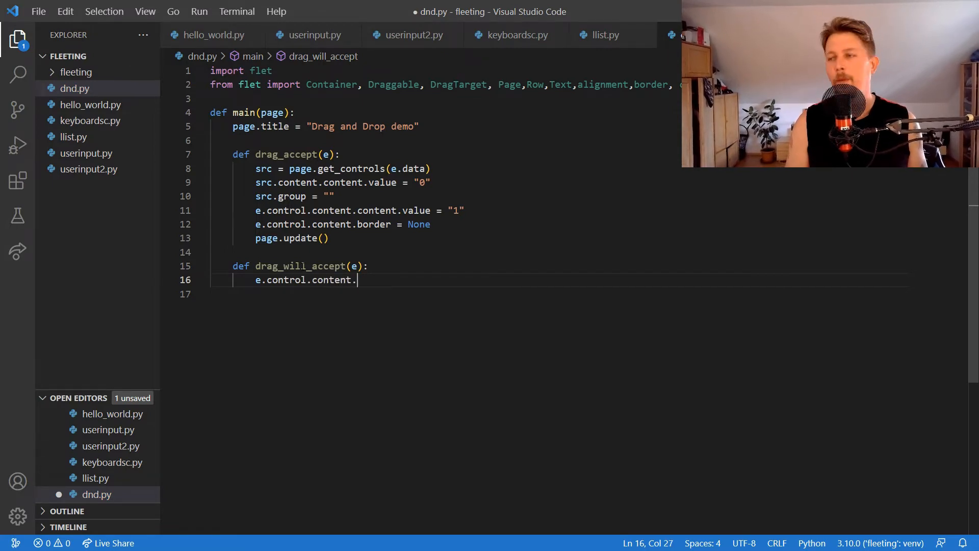
type("border")
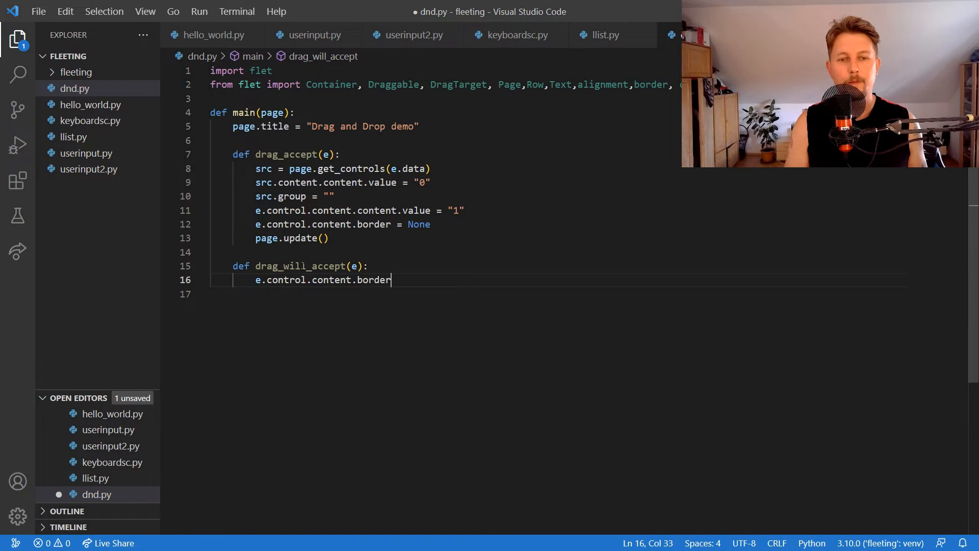
type("= b")
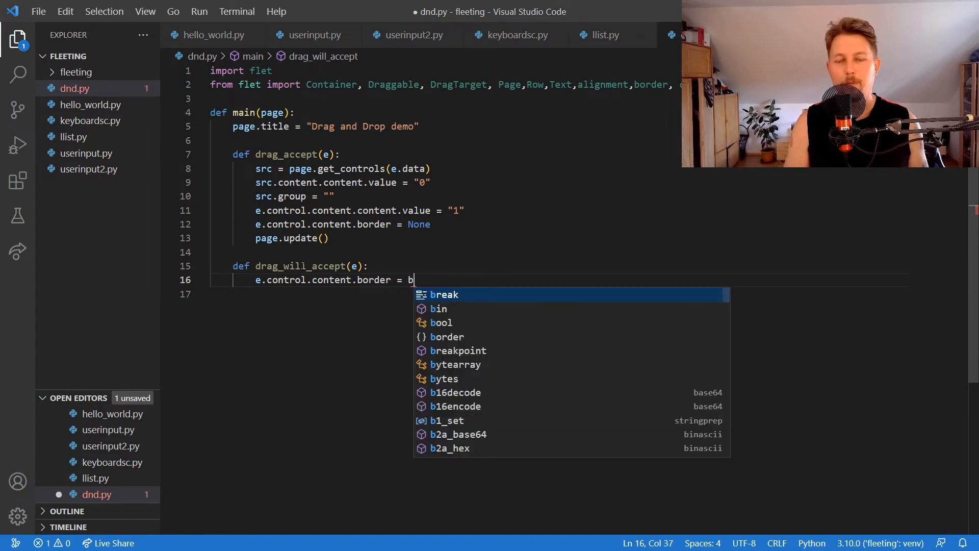
type("order.all")
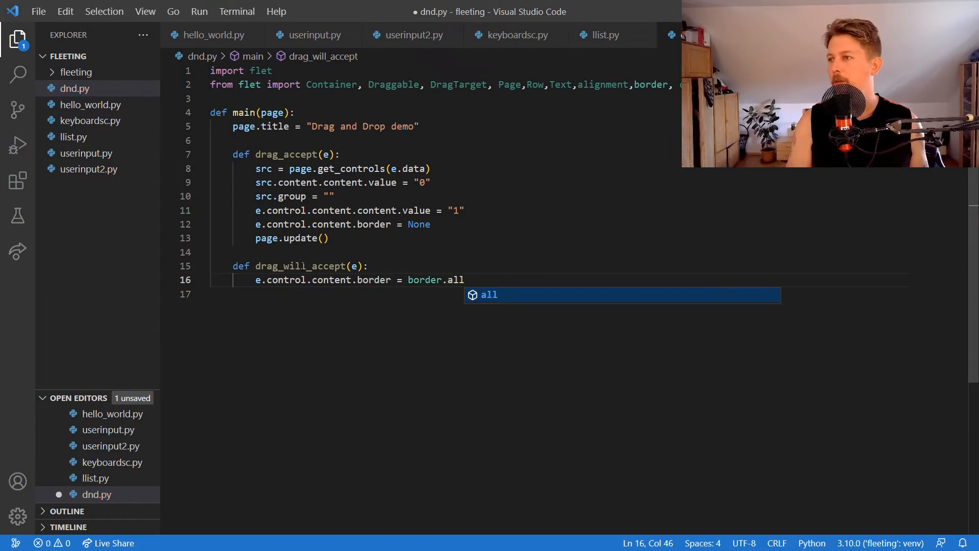
type("(2,)")
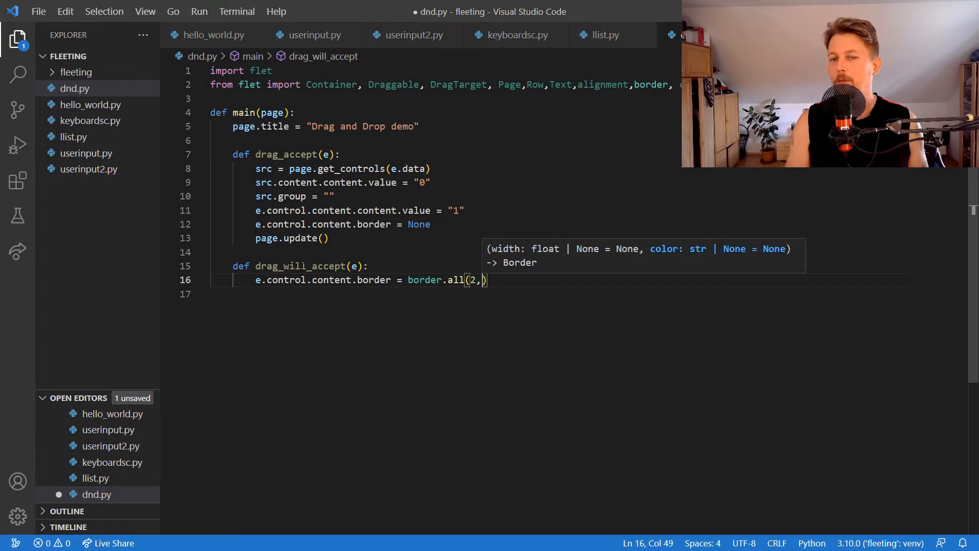
Step: Make the border colors.BLACK45 when e.data is "true", else colors.RED, and update the control
type("colors")
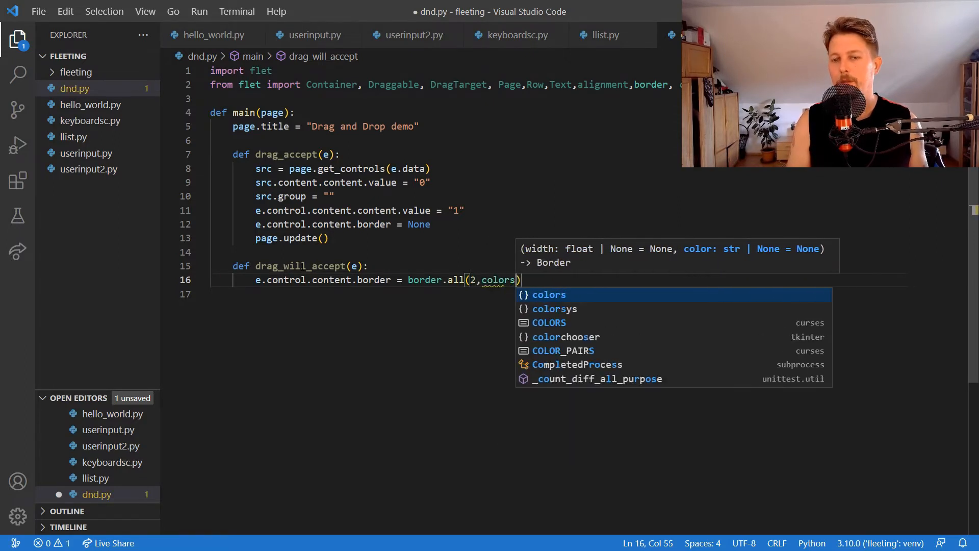
type(".V")
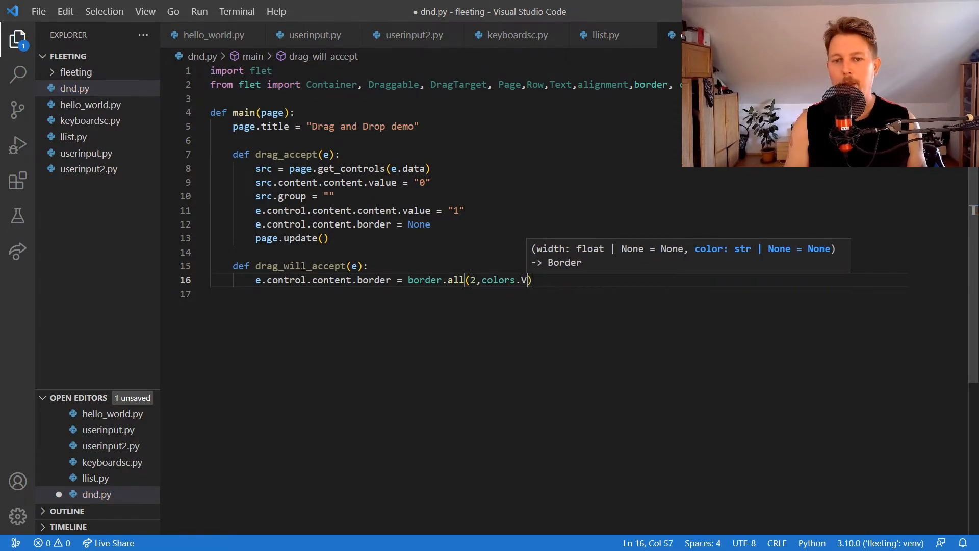
type("LACK45,")
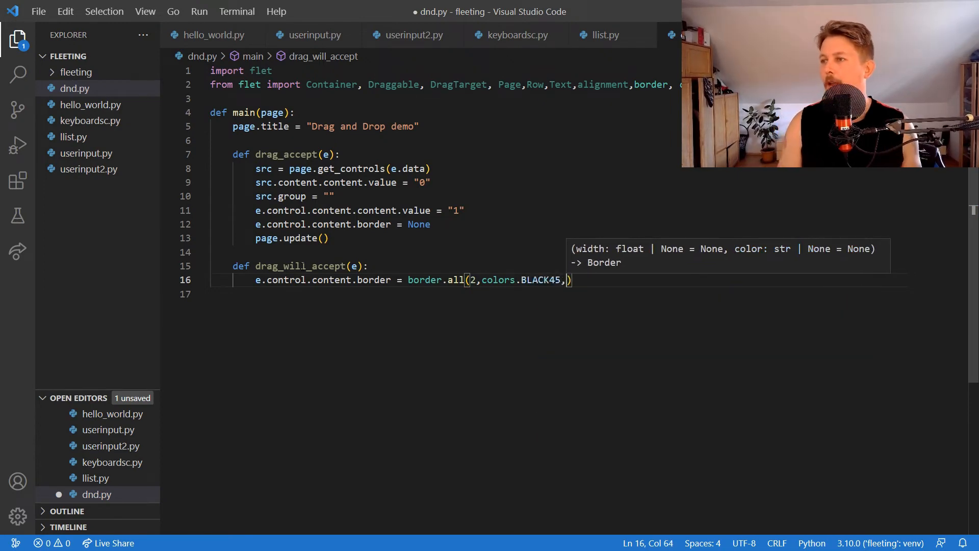
type("i")
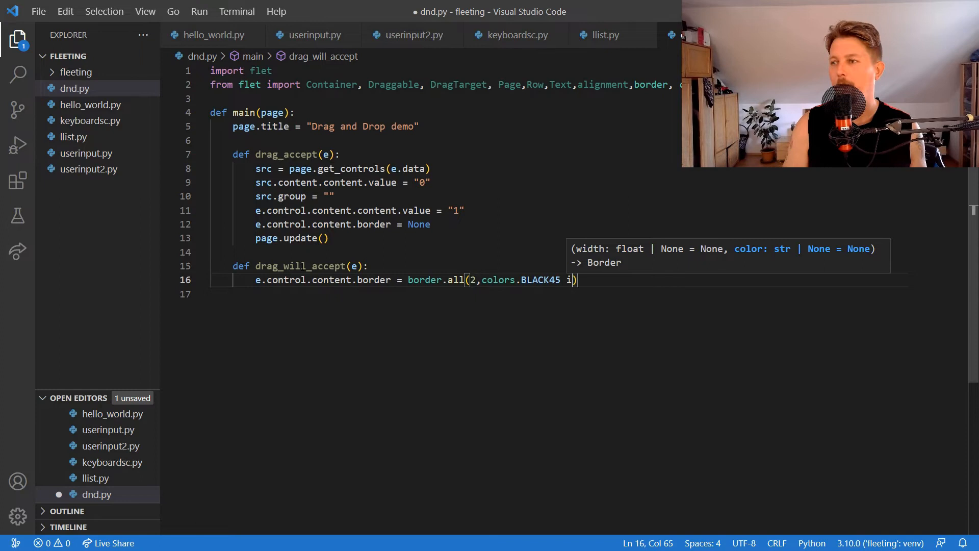
type("f e.data")
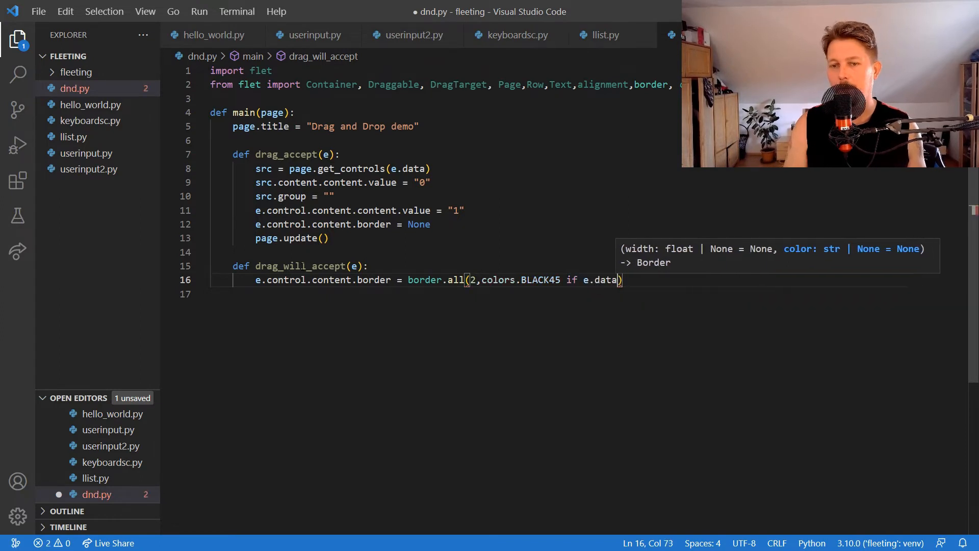
type("== \"\"")
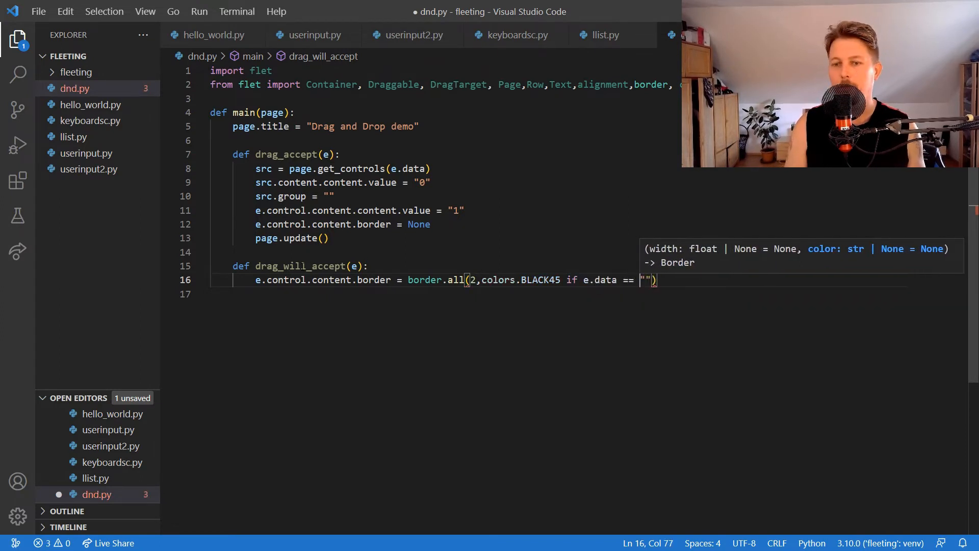
type("true")
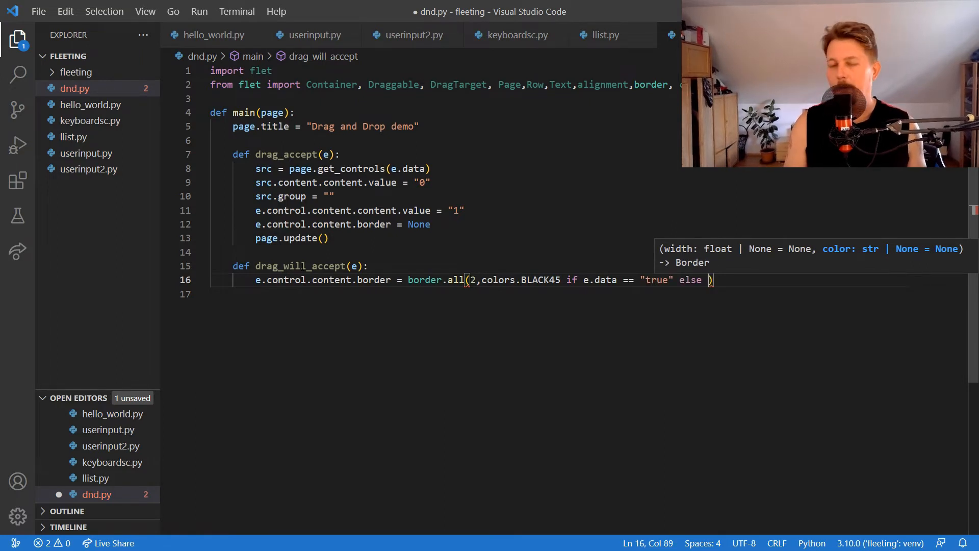
type("colors.RED")
left_click(560, 294)
type("e.")
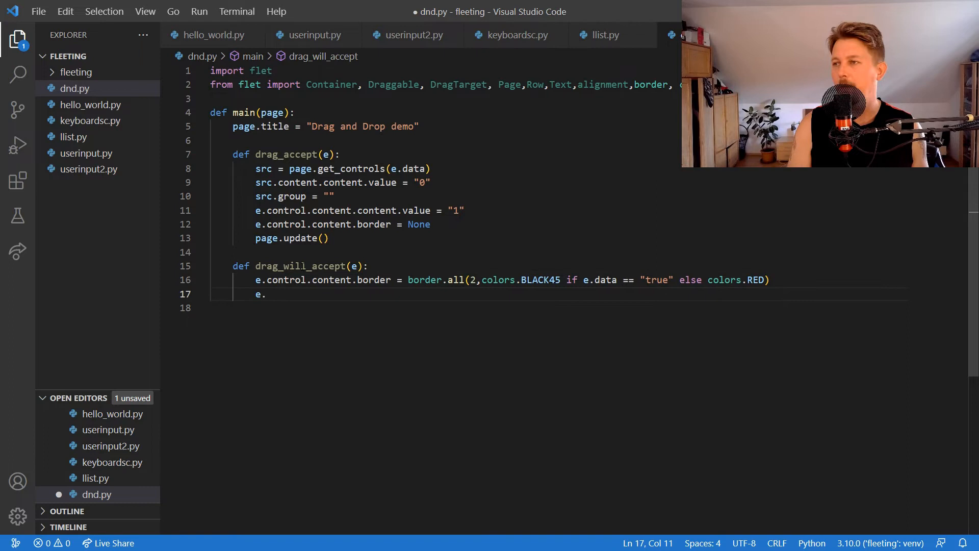
type("control.update(")
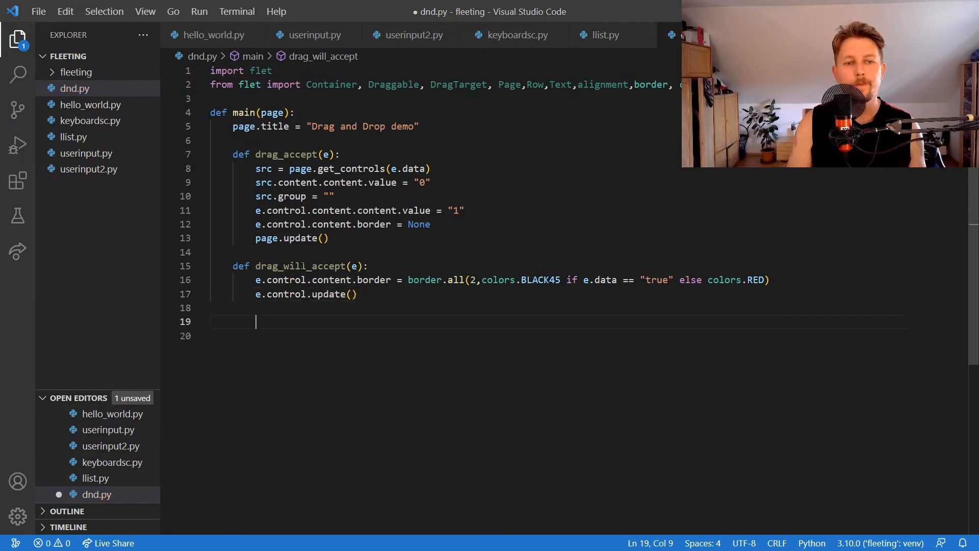
Step: Define drag_leave(e) setting e.control.content.border to None and calling e.control.update()
type("def")
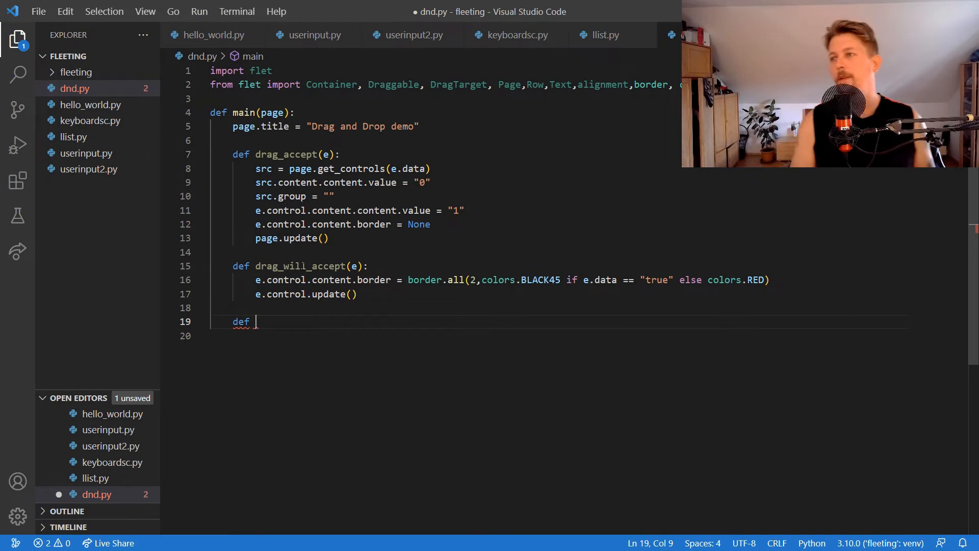
type("drag_leav")
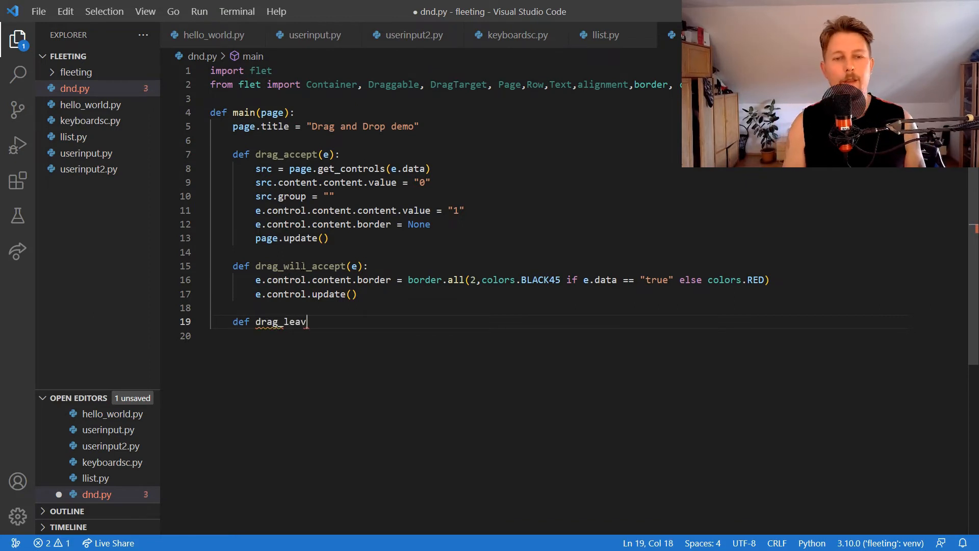
type("e(e):")
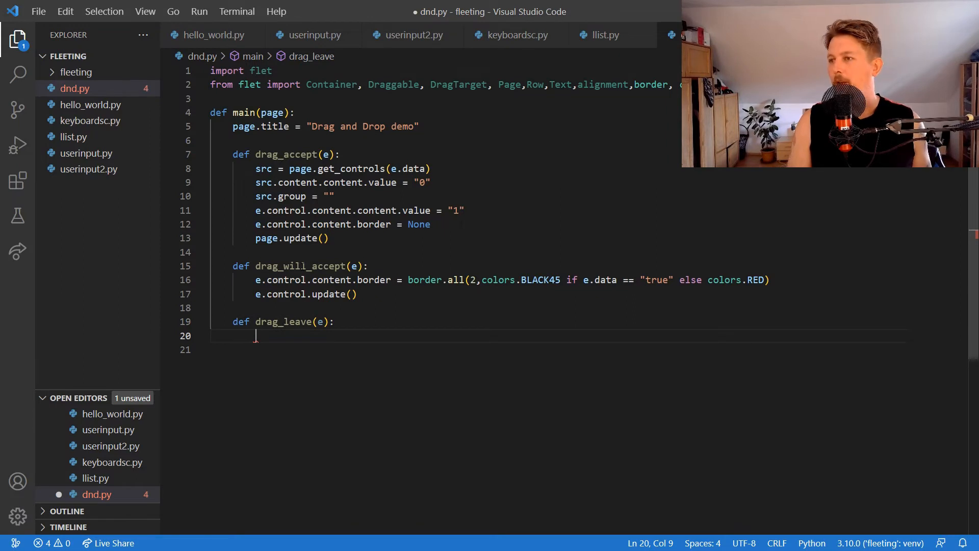
type("c")
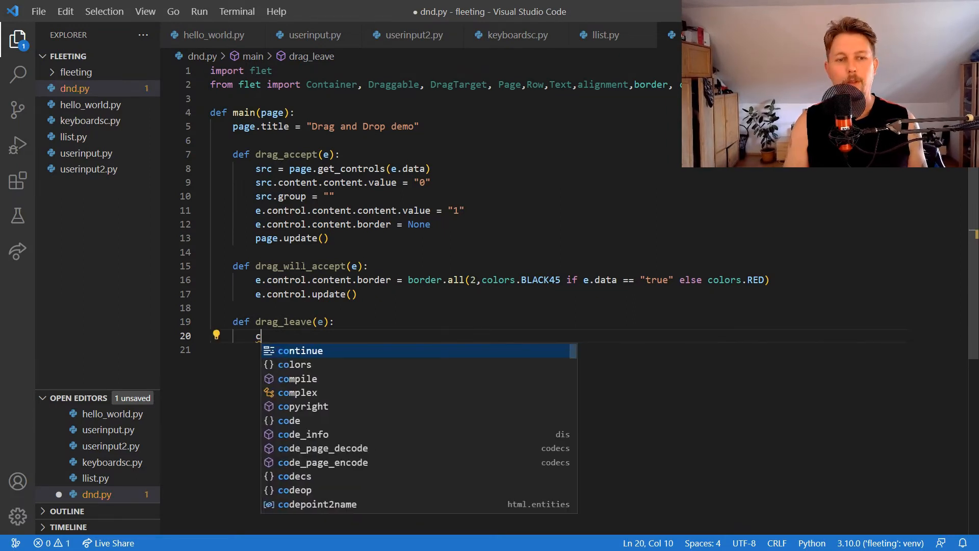
type("e.control")
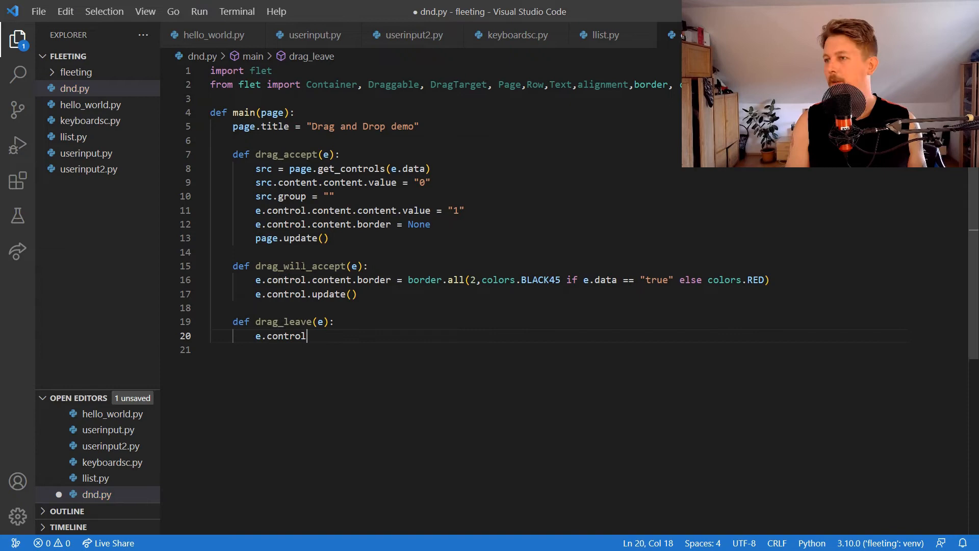
type(".content.border = T")
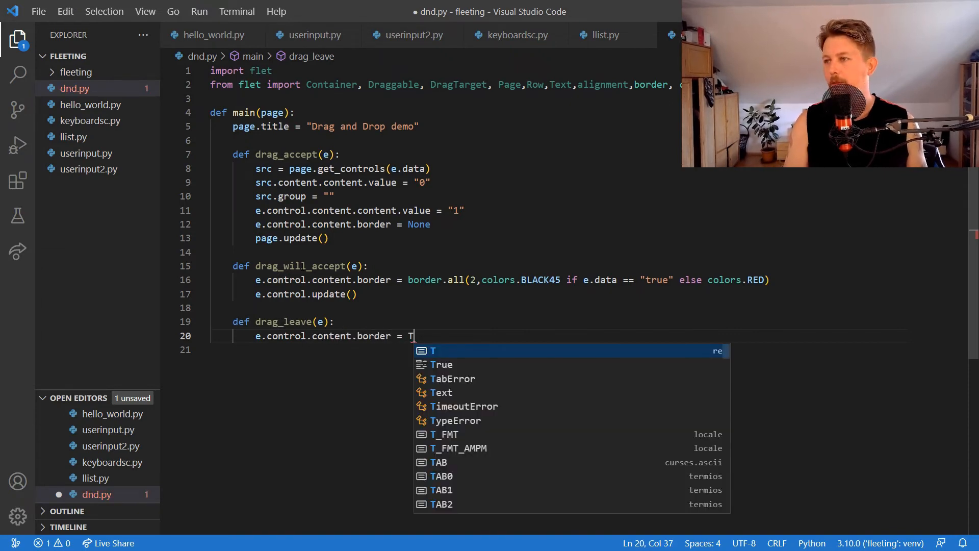
type("none")
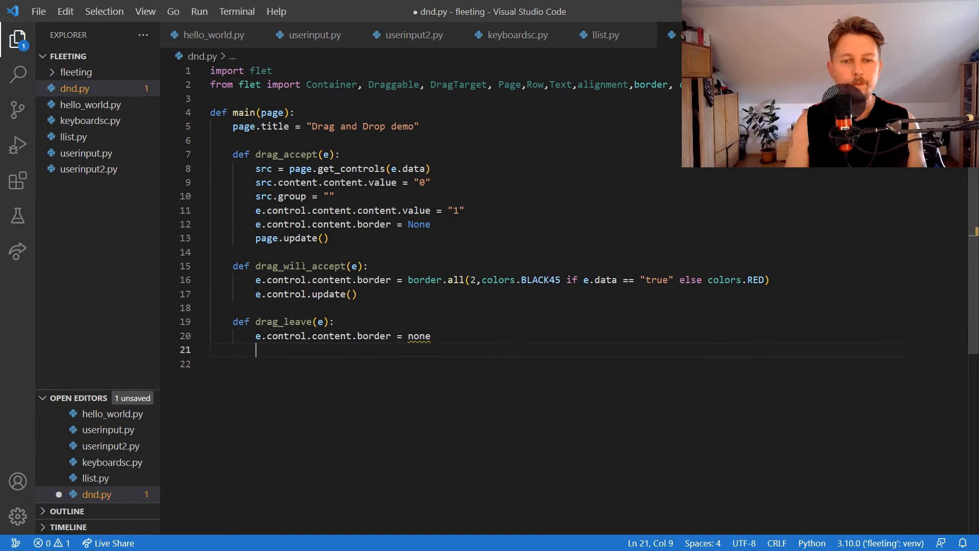
type("e.control")
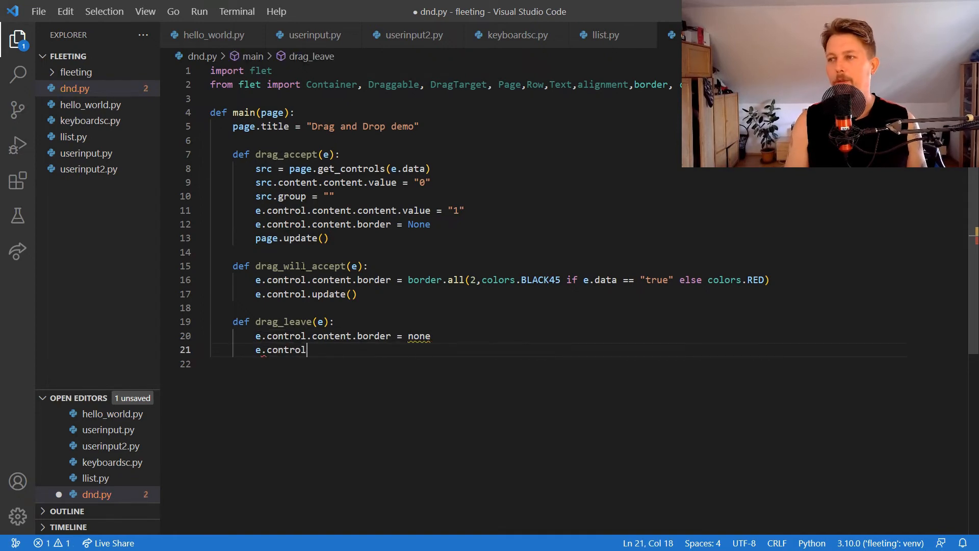
type(".update()")
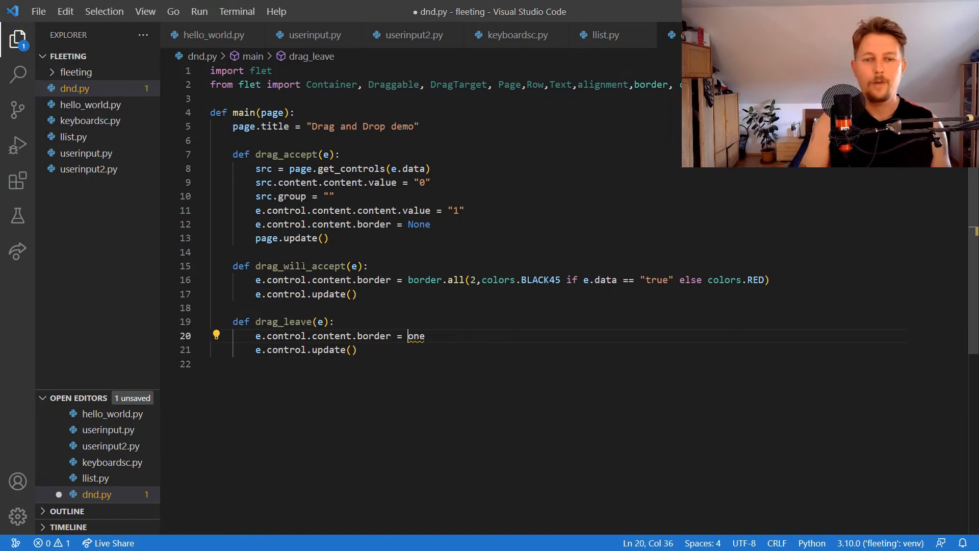
type("N")
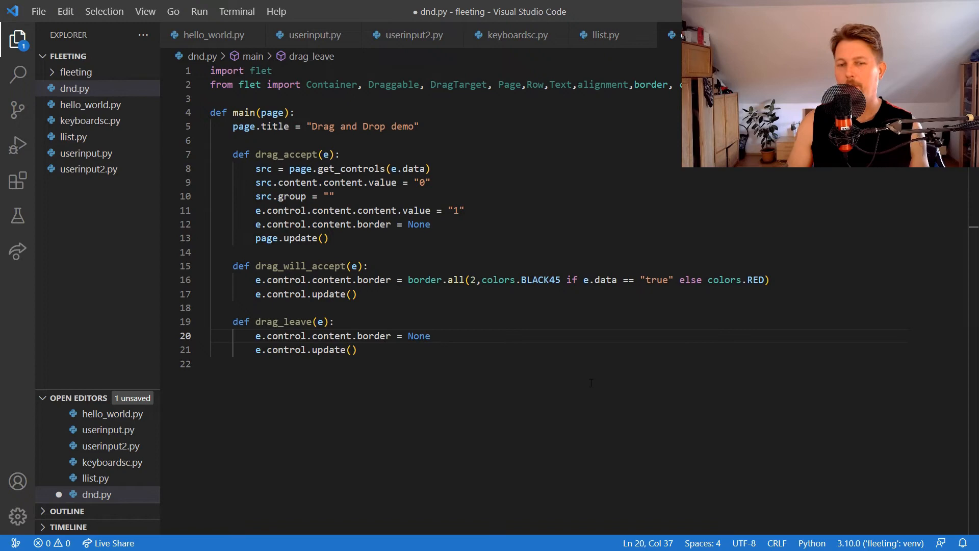
type("page.add(")
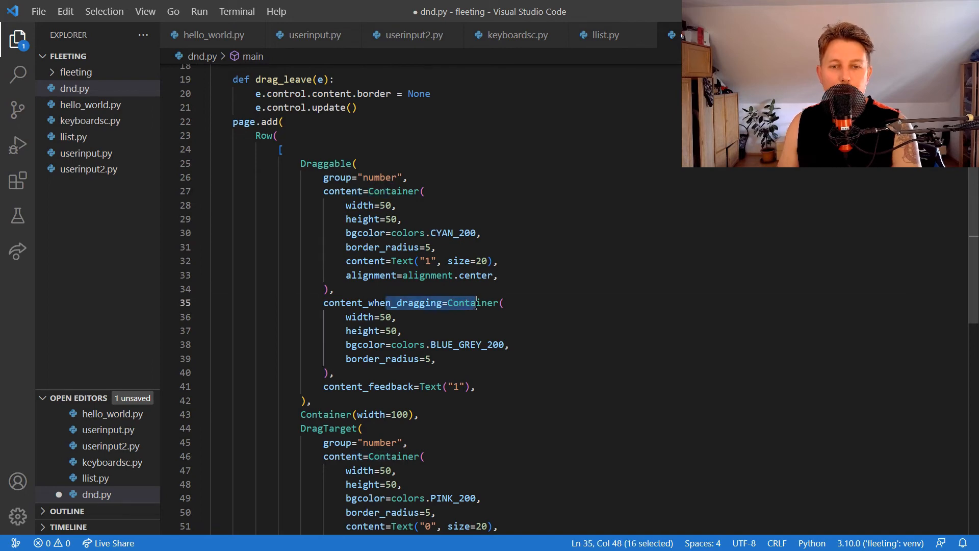
Step: Finish page.add with a Row holding the cyan Draggable, a spacer, and the wired pink DragTarget
key("shift+right")
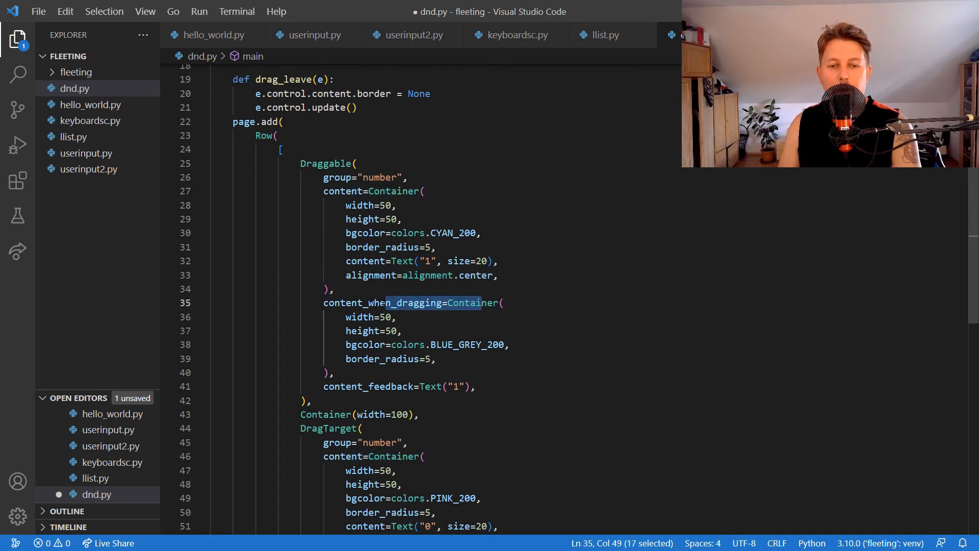
scroll("down", 3)
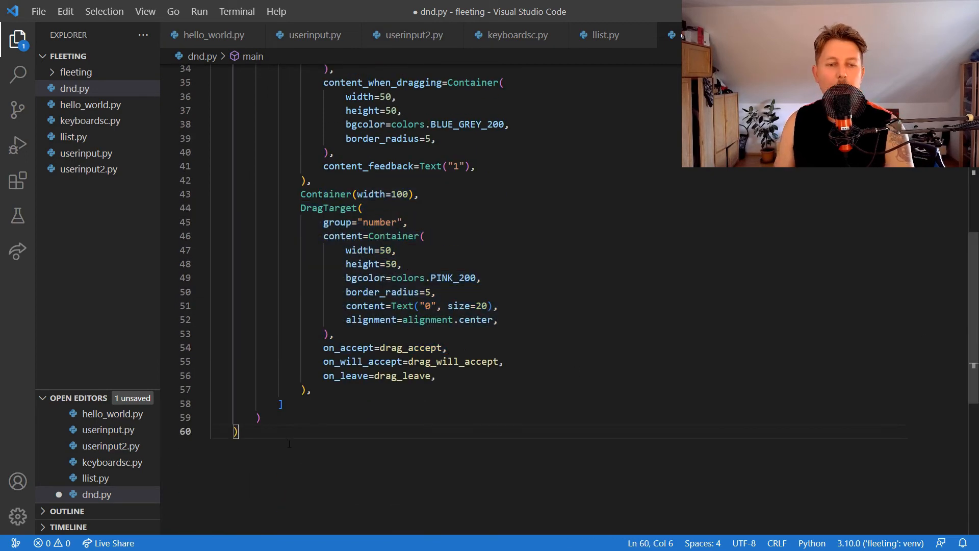
key("enter")
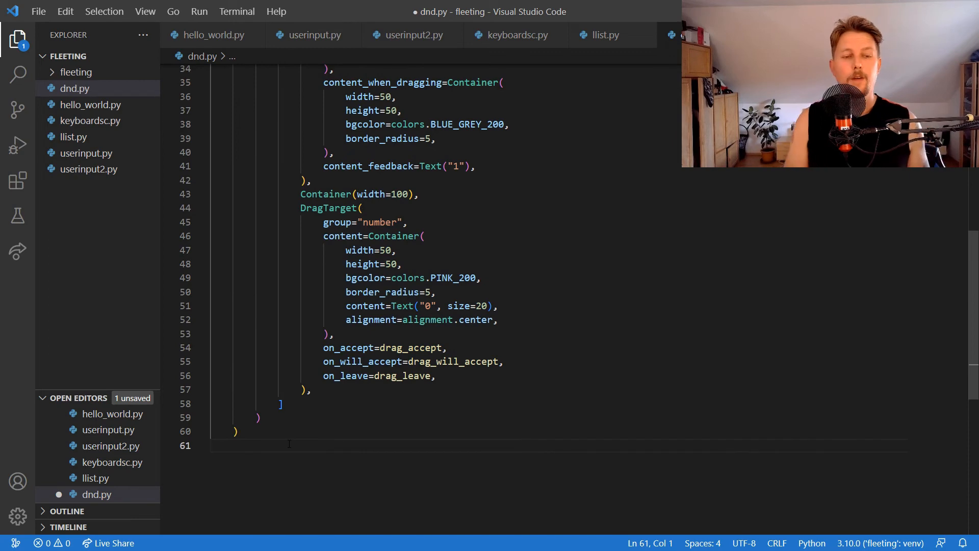
Step: End the script with flet.app(target = main) and run the demo
type("flet.app()")
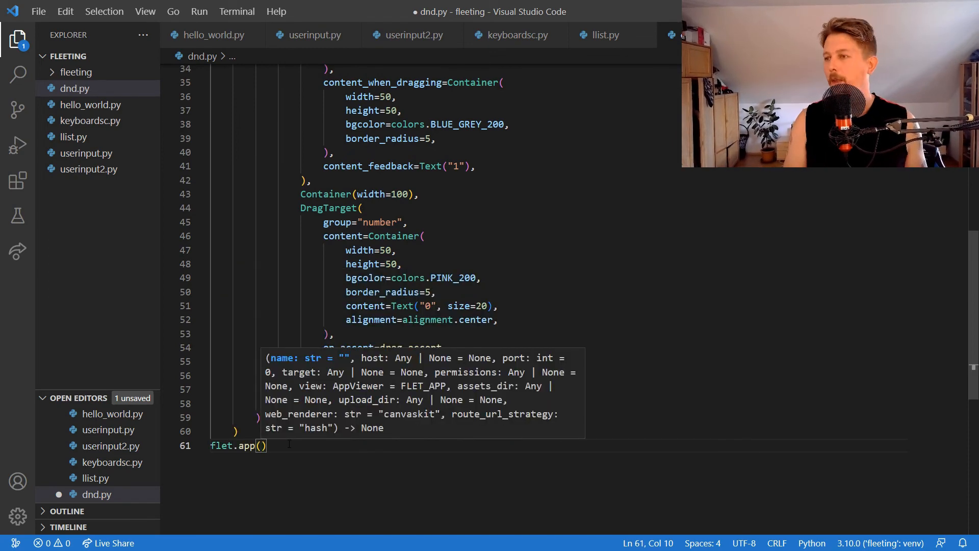
type("target =")
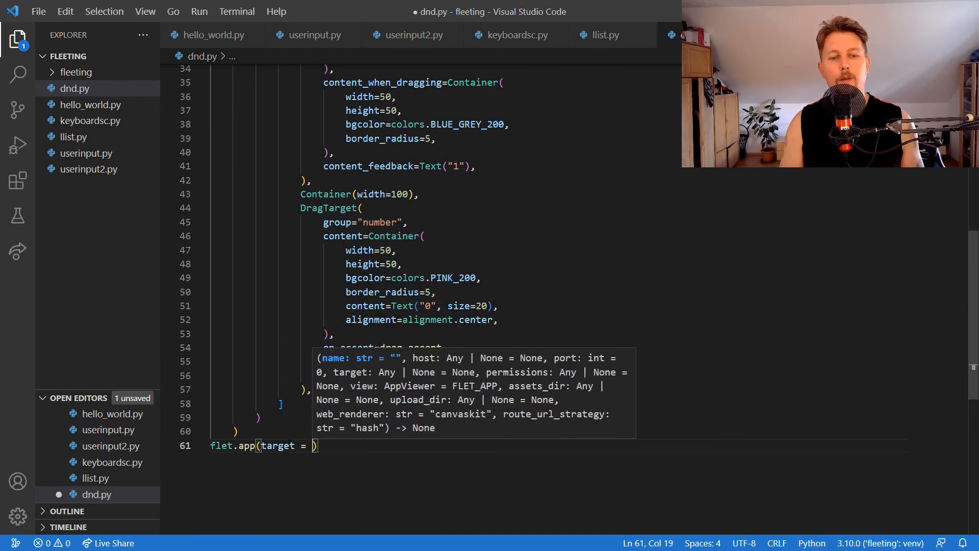
type("main")
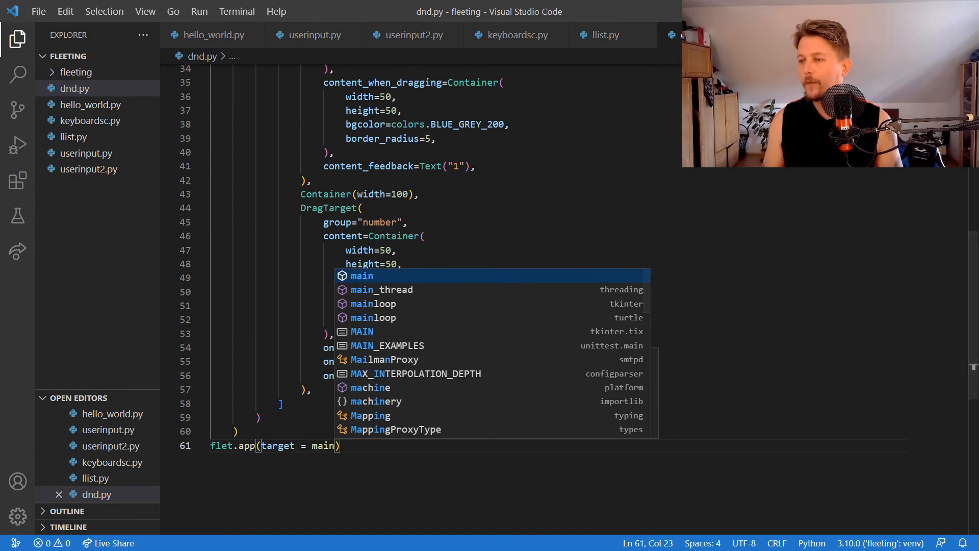
key("Escape")
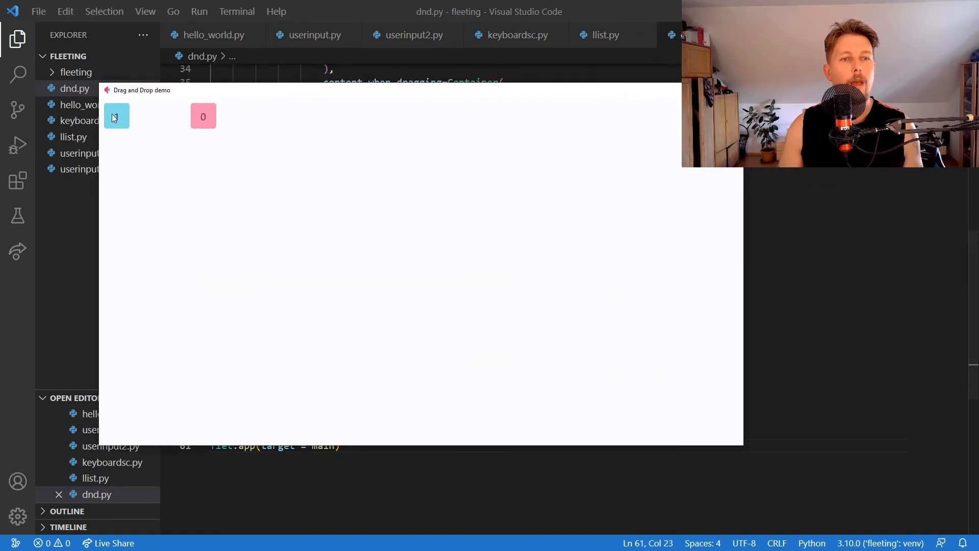
Step: Inspect the demo's cyan 1 and pink 0 boxes, then close the app window
left_click(116, 116)
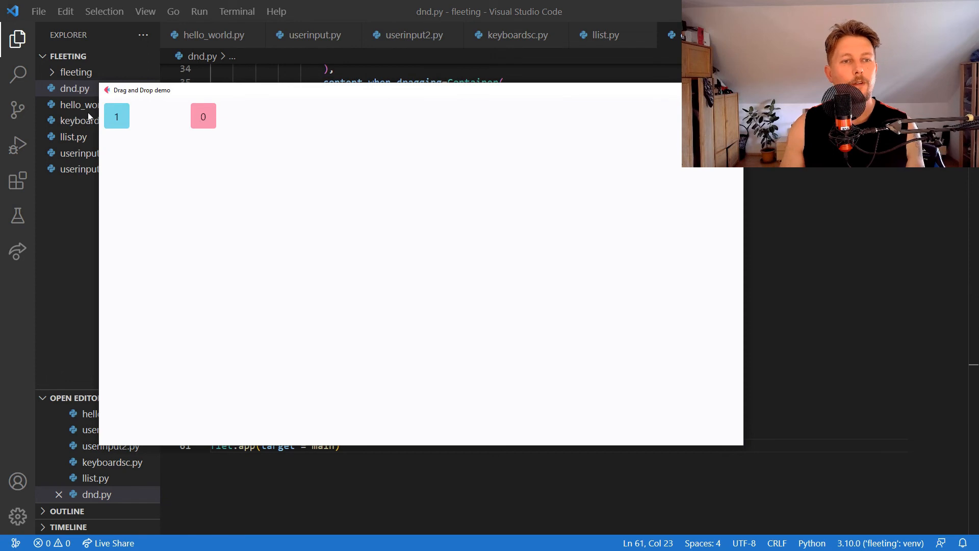
mouse_move(318, 126)
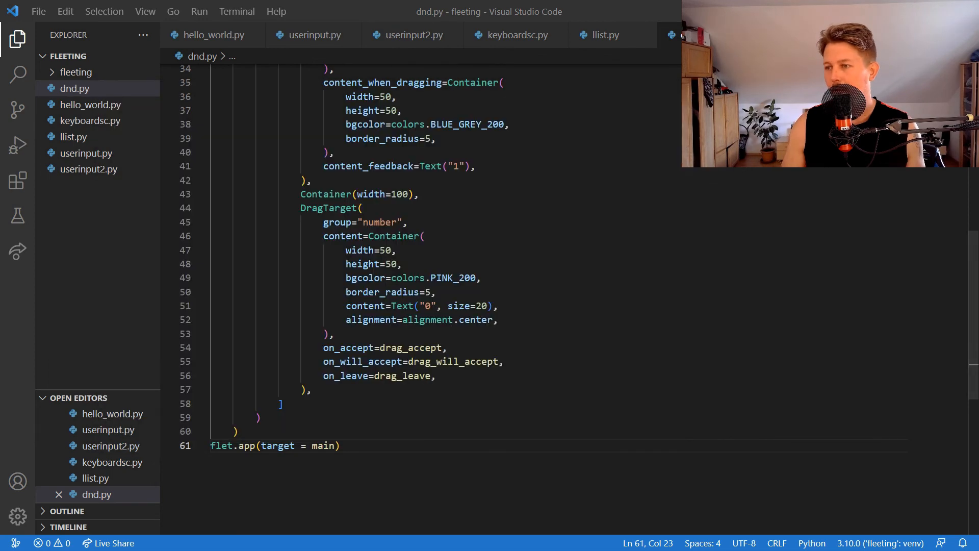
scroll("up", 3)
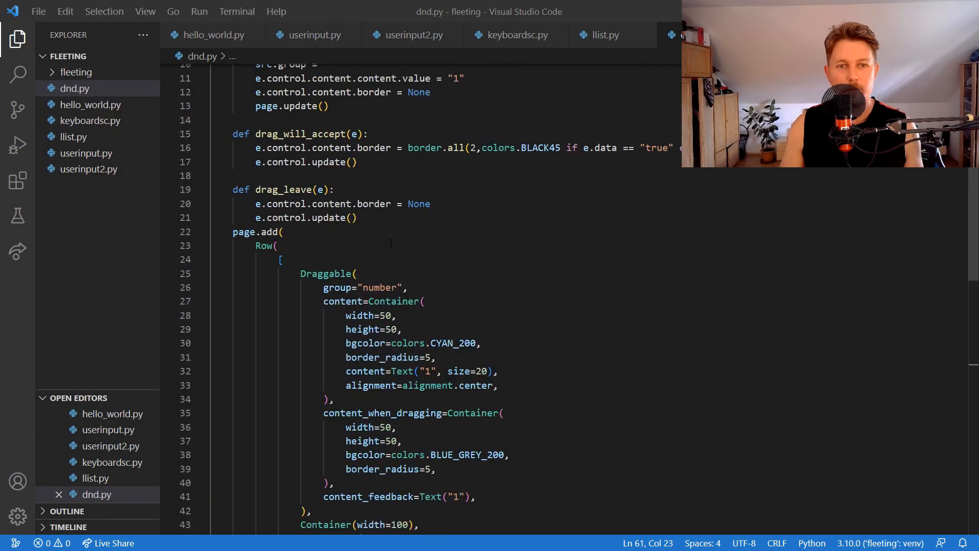